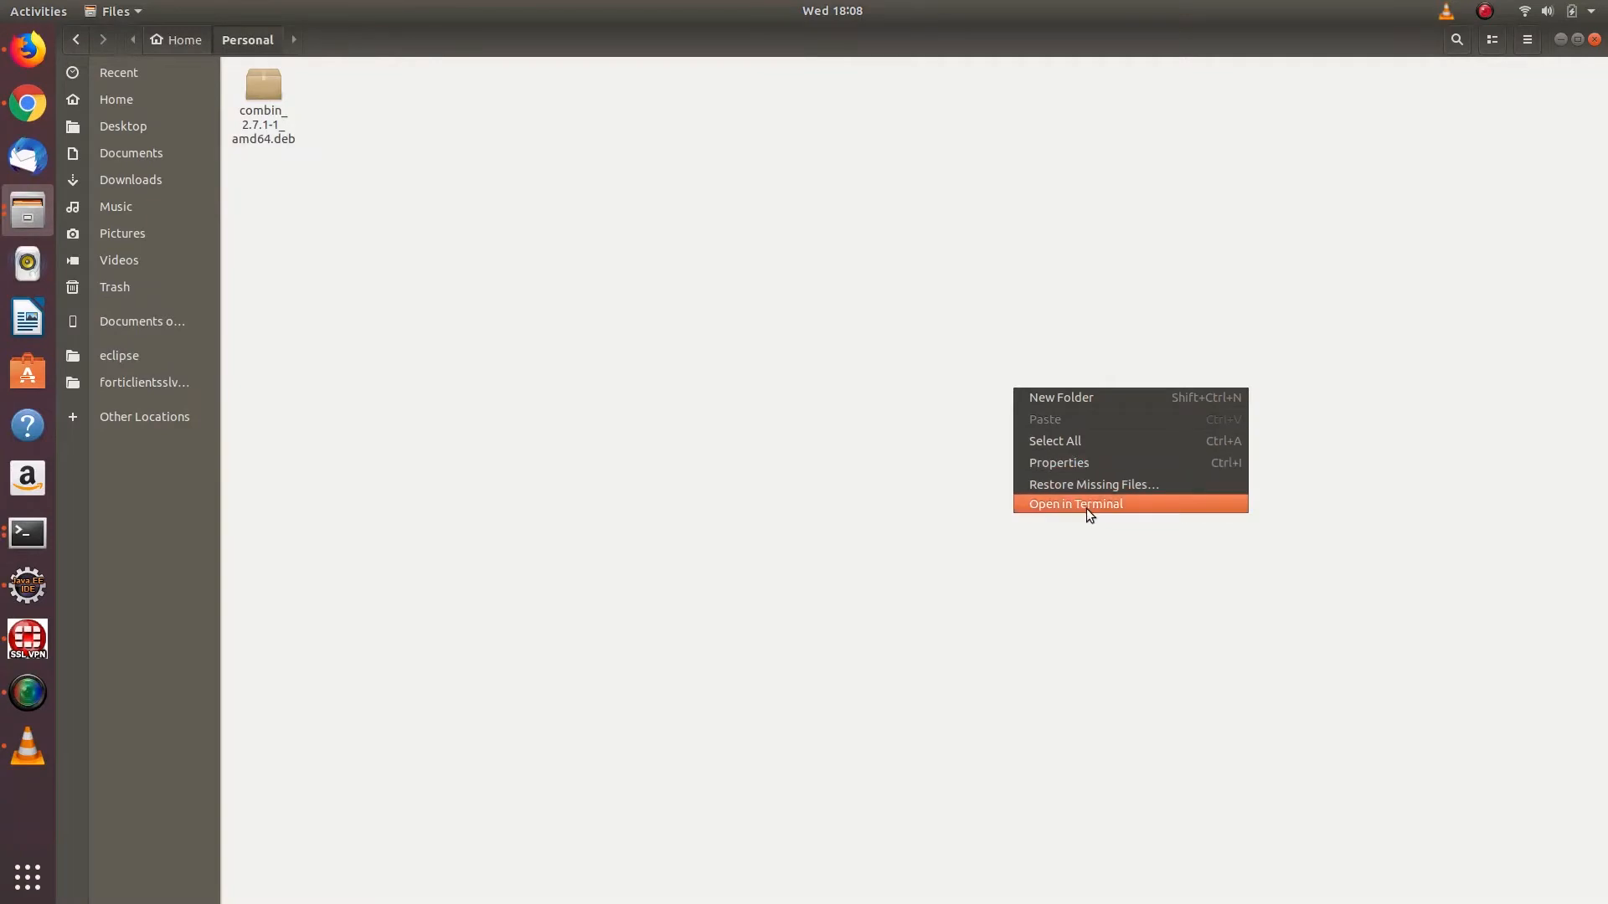
Open a terminal in the Personal folder from the Files context menu.
{"action": "left_click", "coordinate": [1075, 504]}
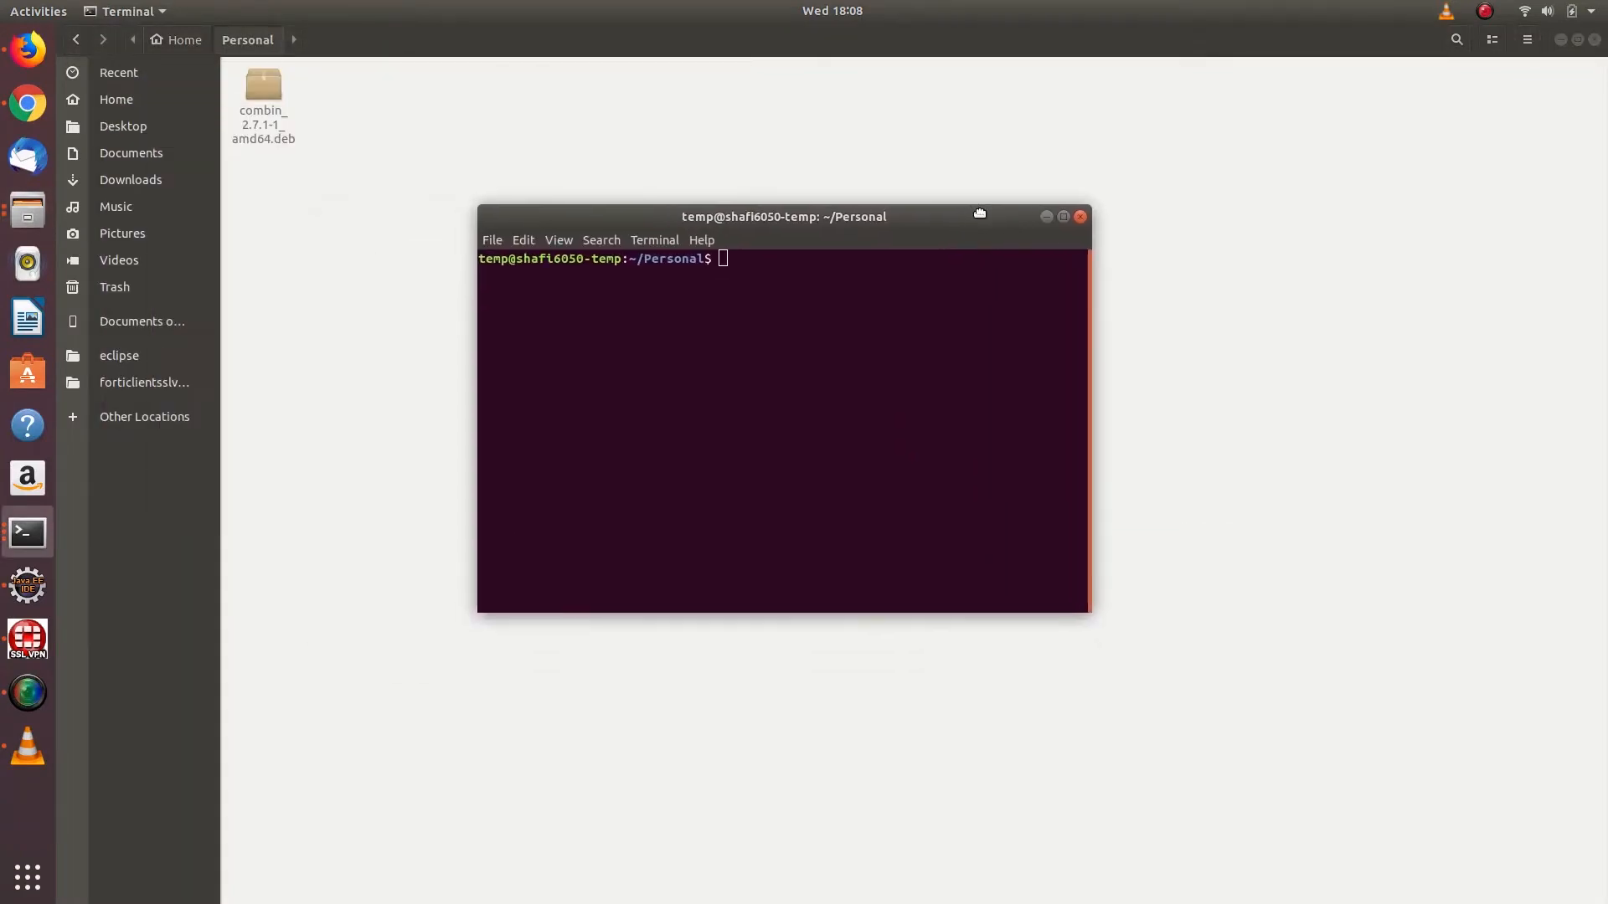
Run sudo dpkg -i combin_2.7.1-1_amd64.deb, which fails on the dpkg frontend lock.
{"action": "left_click_drag", "start_coordinate": [784, 216], "coordinate": [806, 229]}
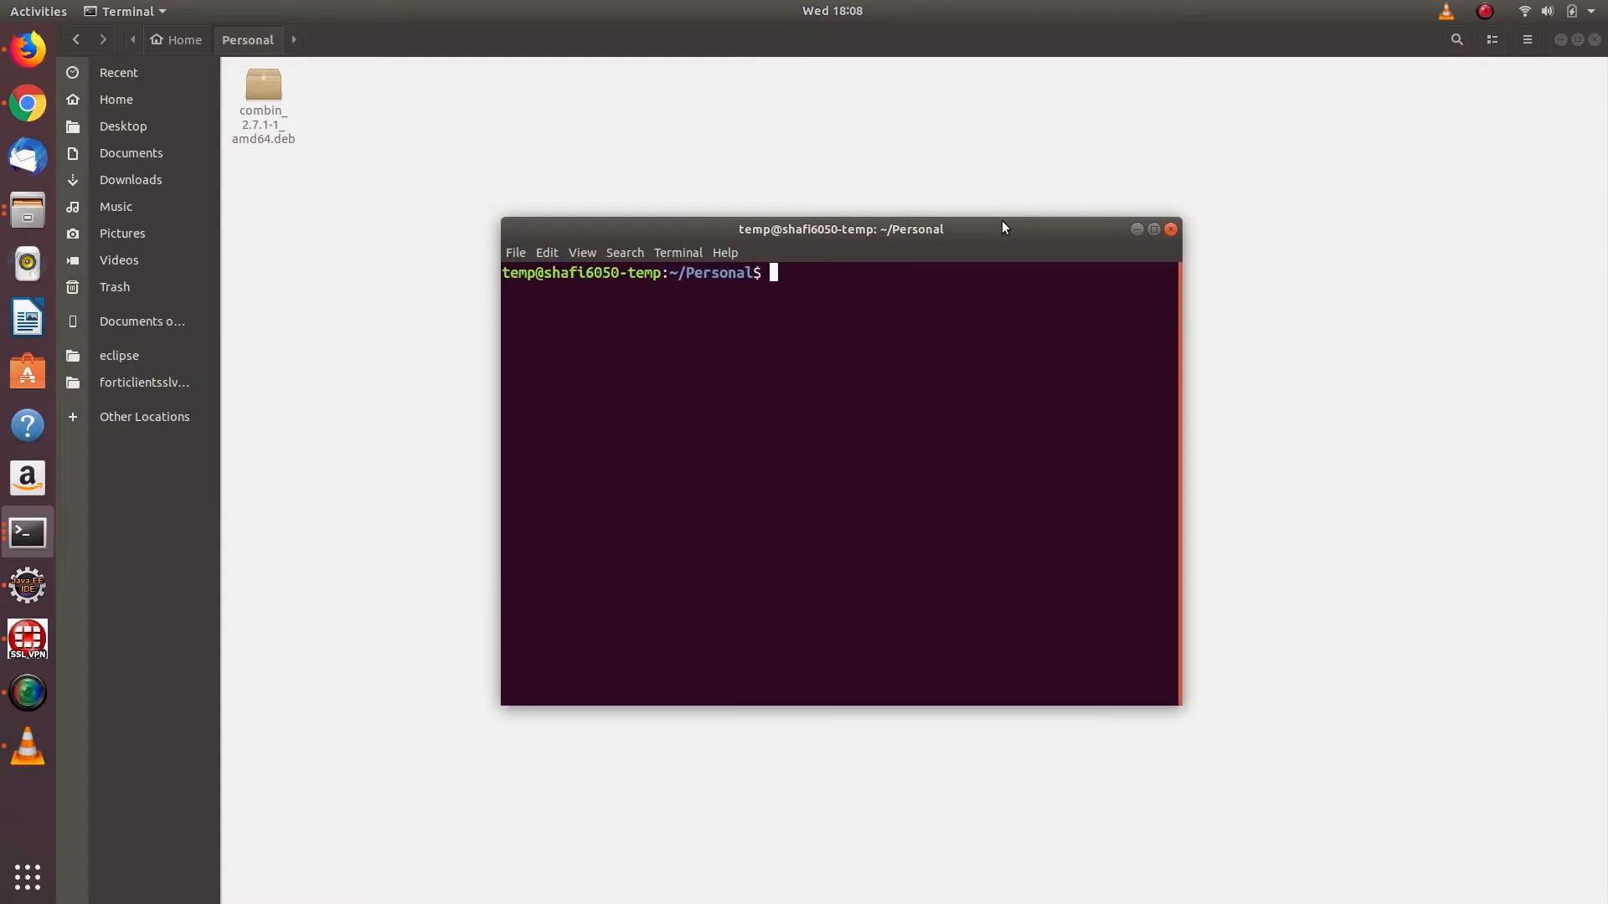
{"action": "type", "text": "suo"}
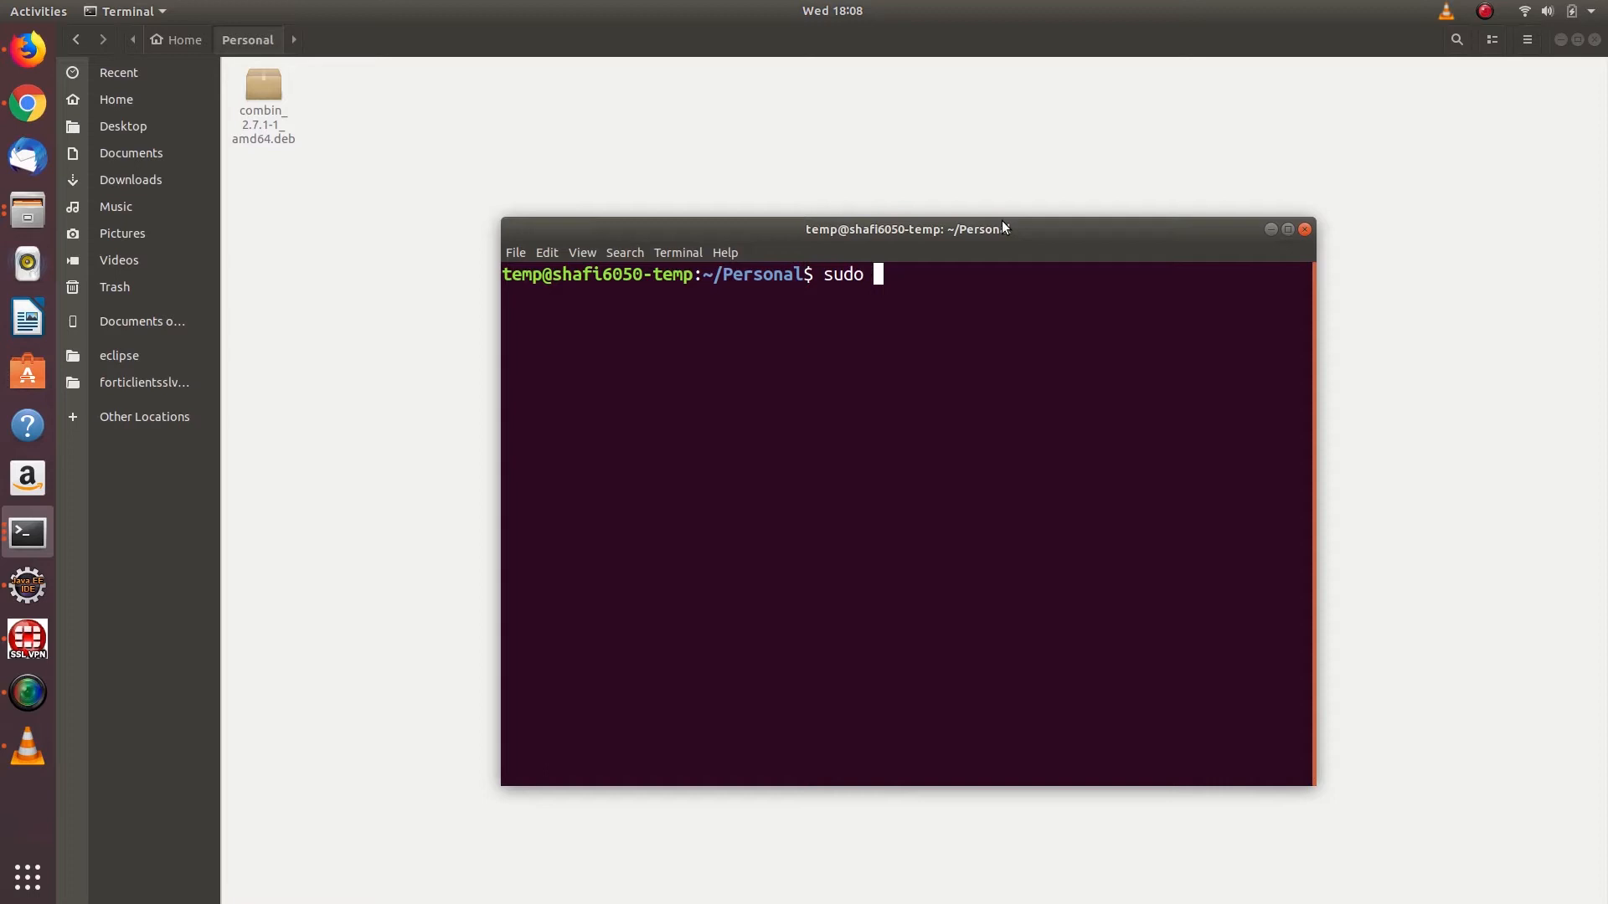
{"action": "type", "text": "dpkg"}
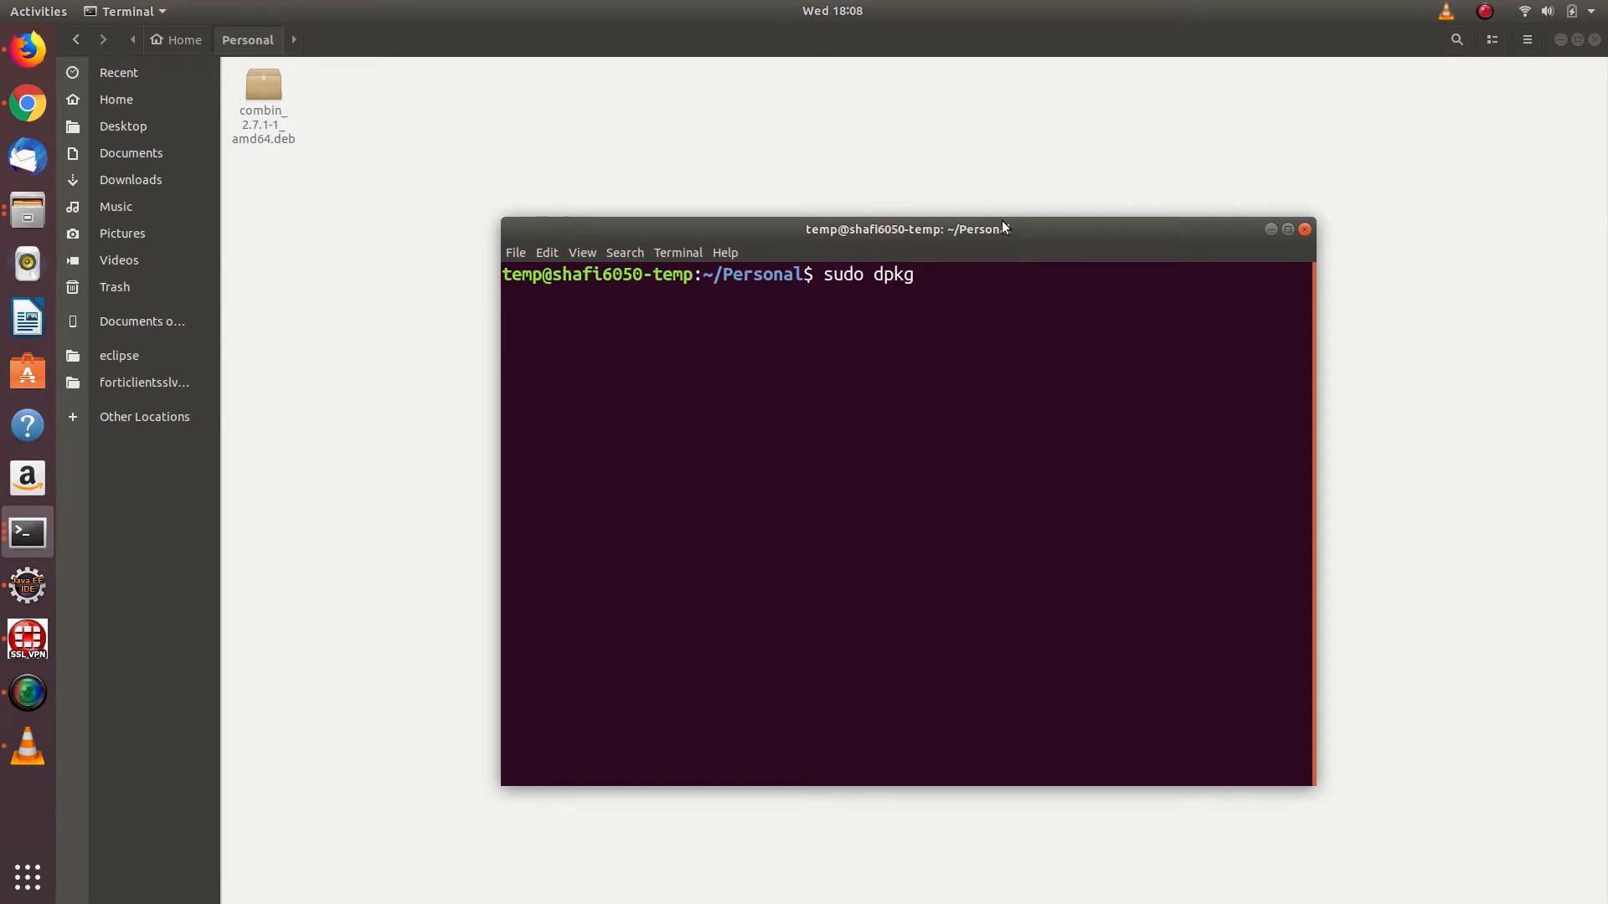
{"action": "type", "text": "-i"}
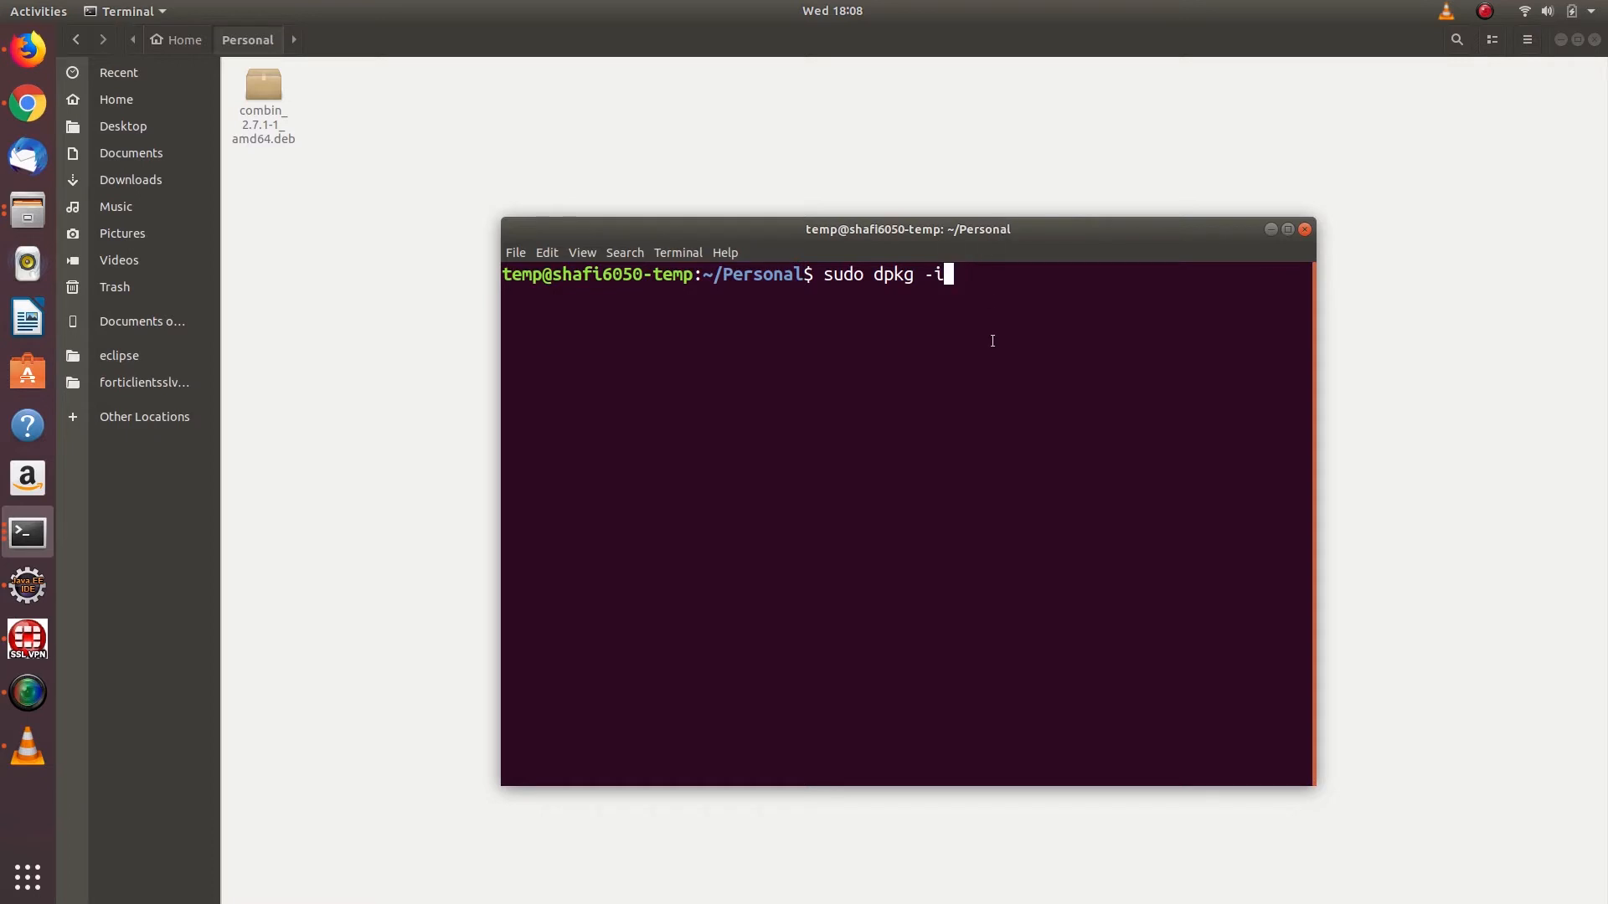
{"action": "type", "text": "combin_2.7.1-1_amd64.deb"}
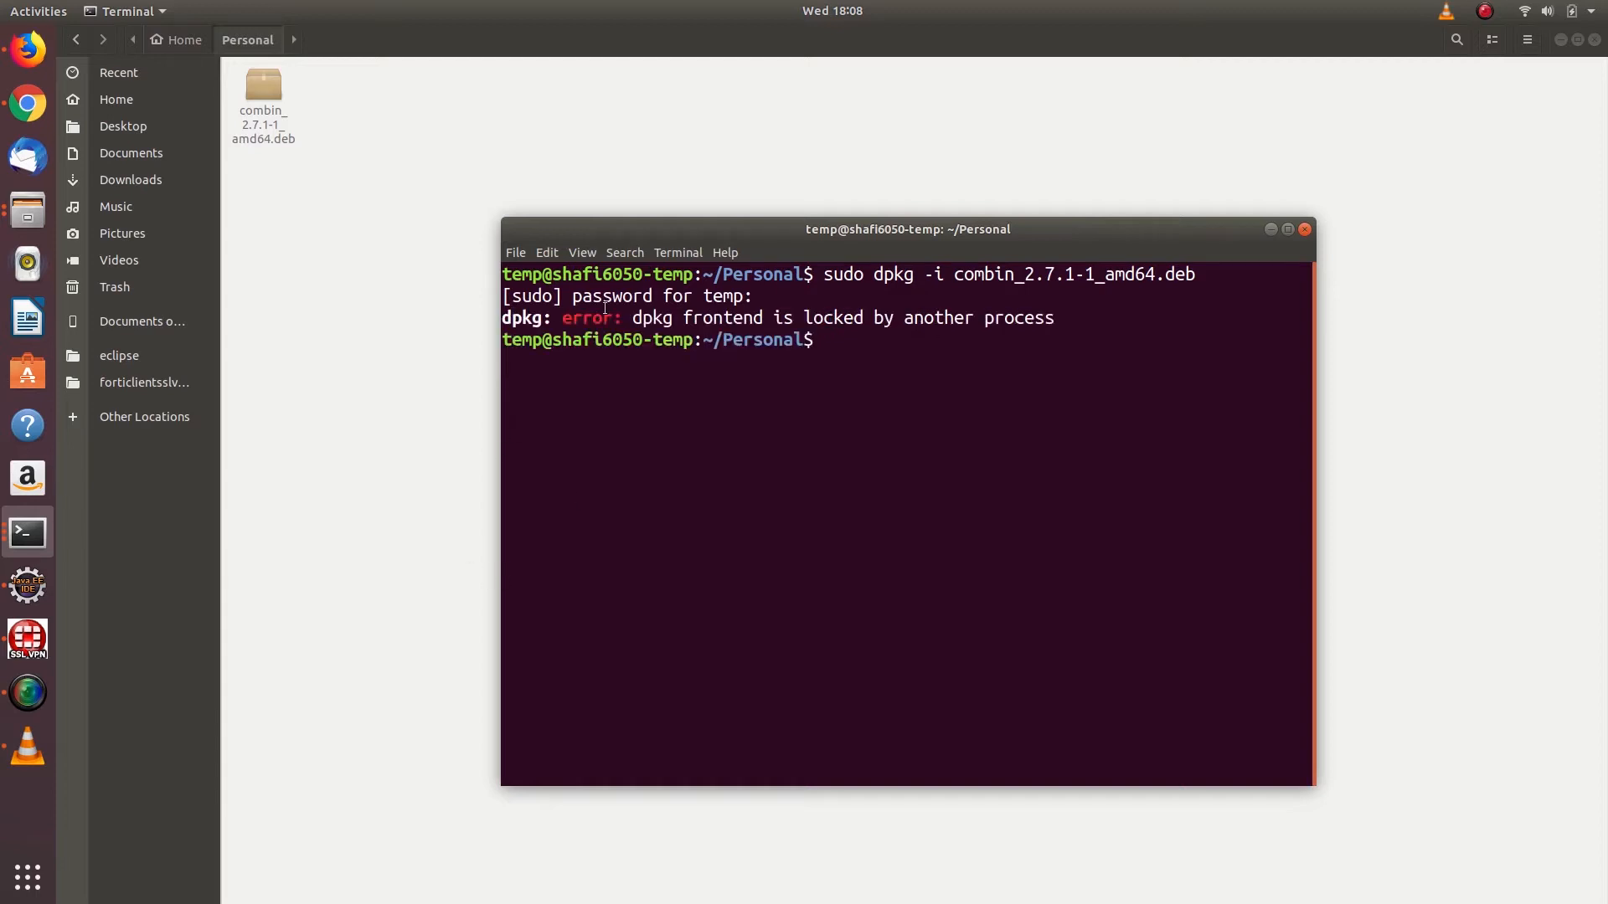
{"action": "mouse_move", "coordinate": [896, 355]}
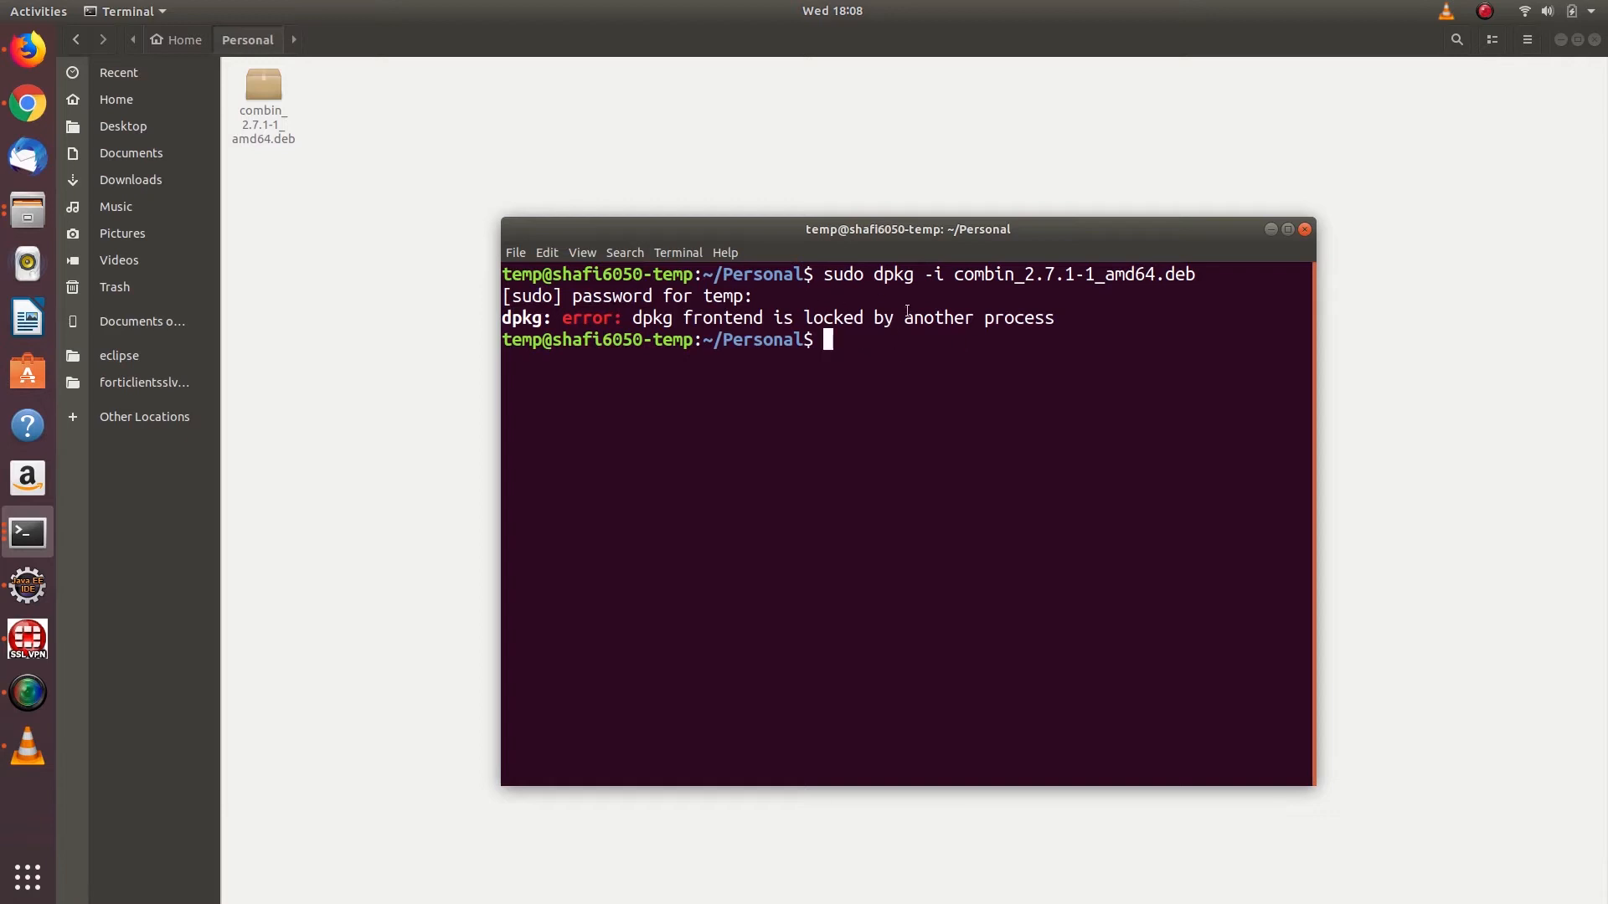
Check /var/lib/dpkg/lock-frontend with lsof for a holding process.
{"action": "type", "text": "lsof /var/lib/dpkg/lock-frontend"}
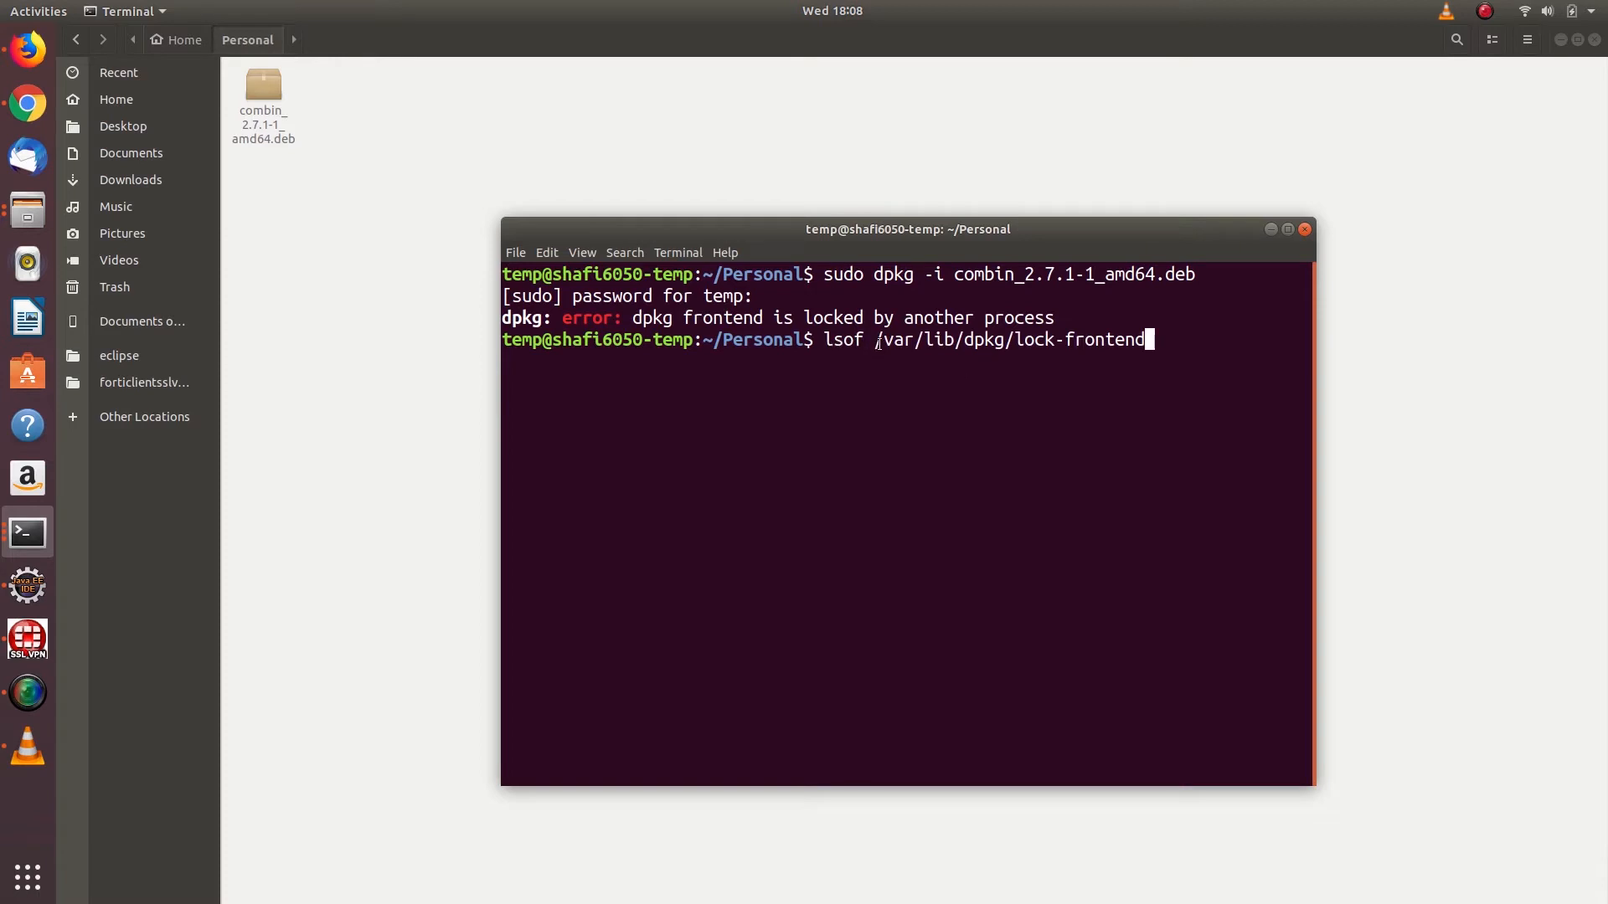
{"action": "mouse_move", "coordinate": [1194, 374]}
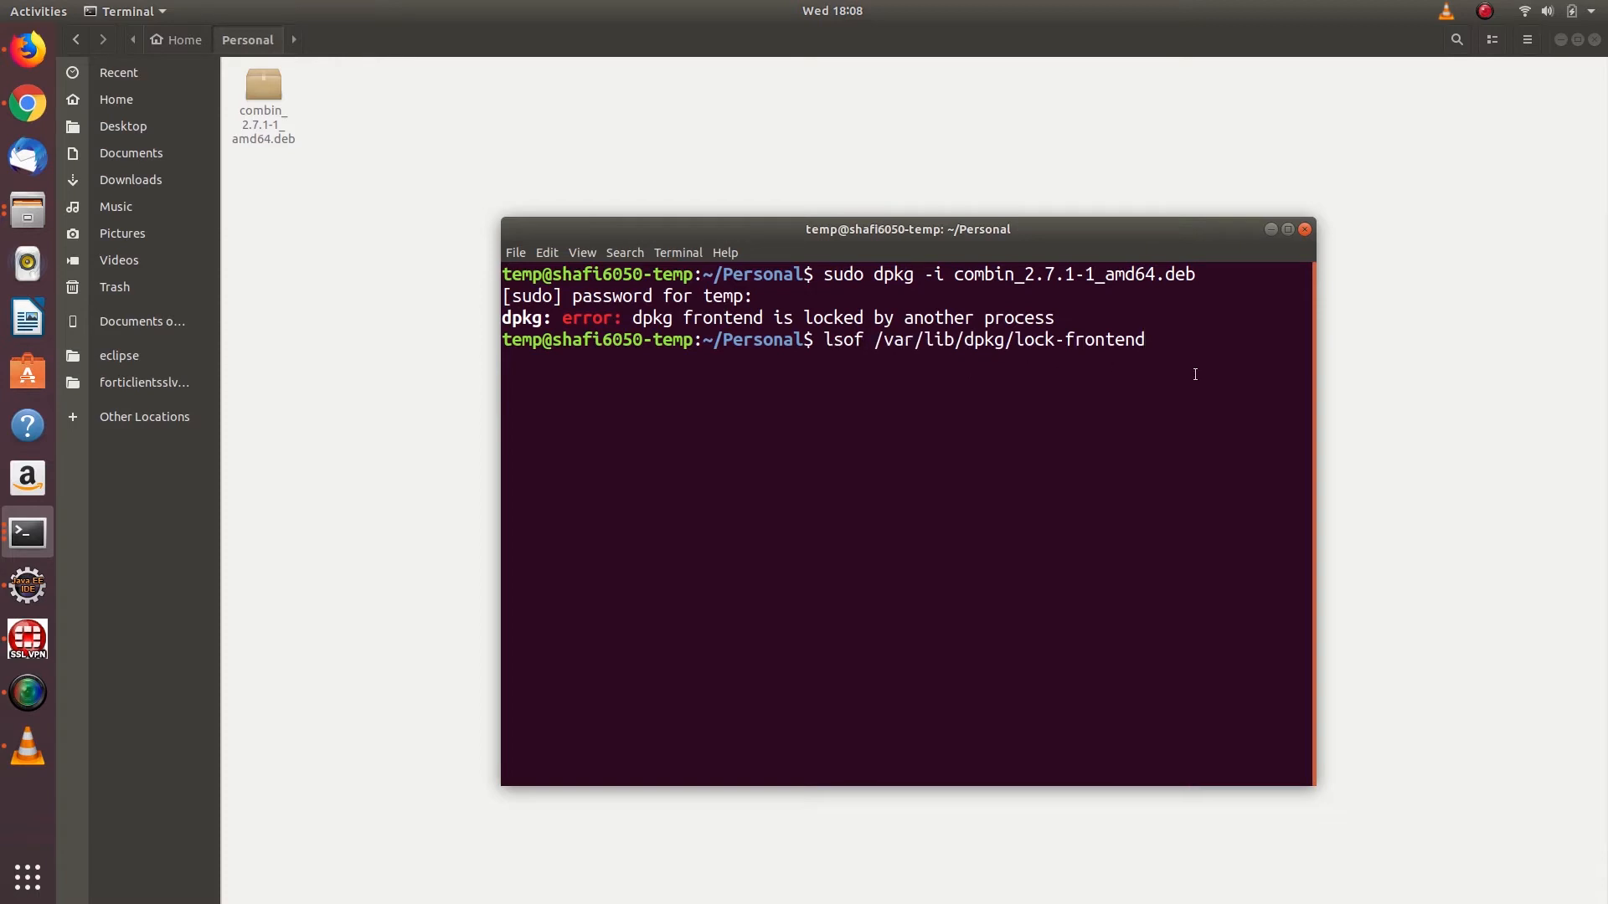
{"action": "key", "text": "Return"}
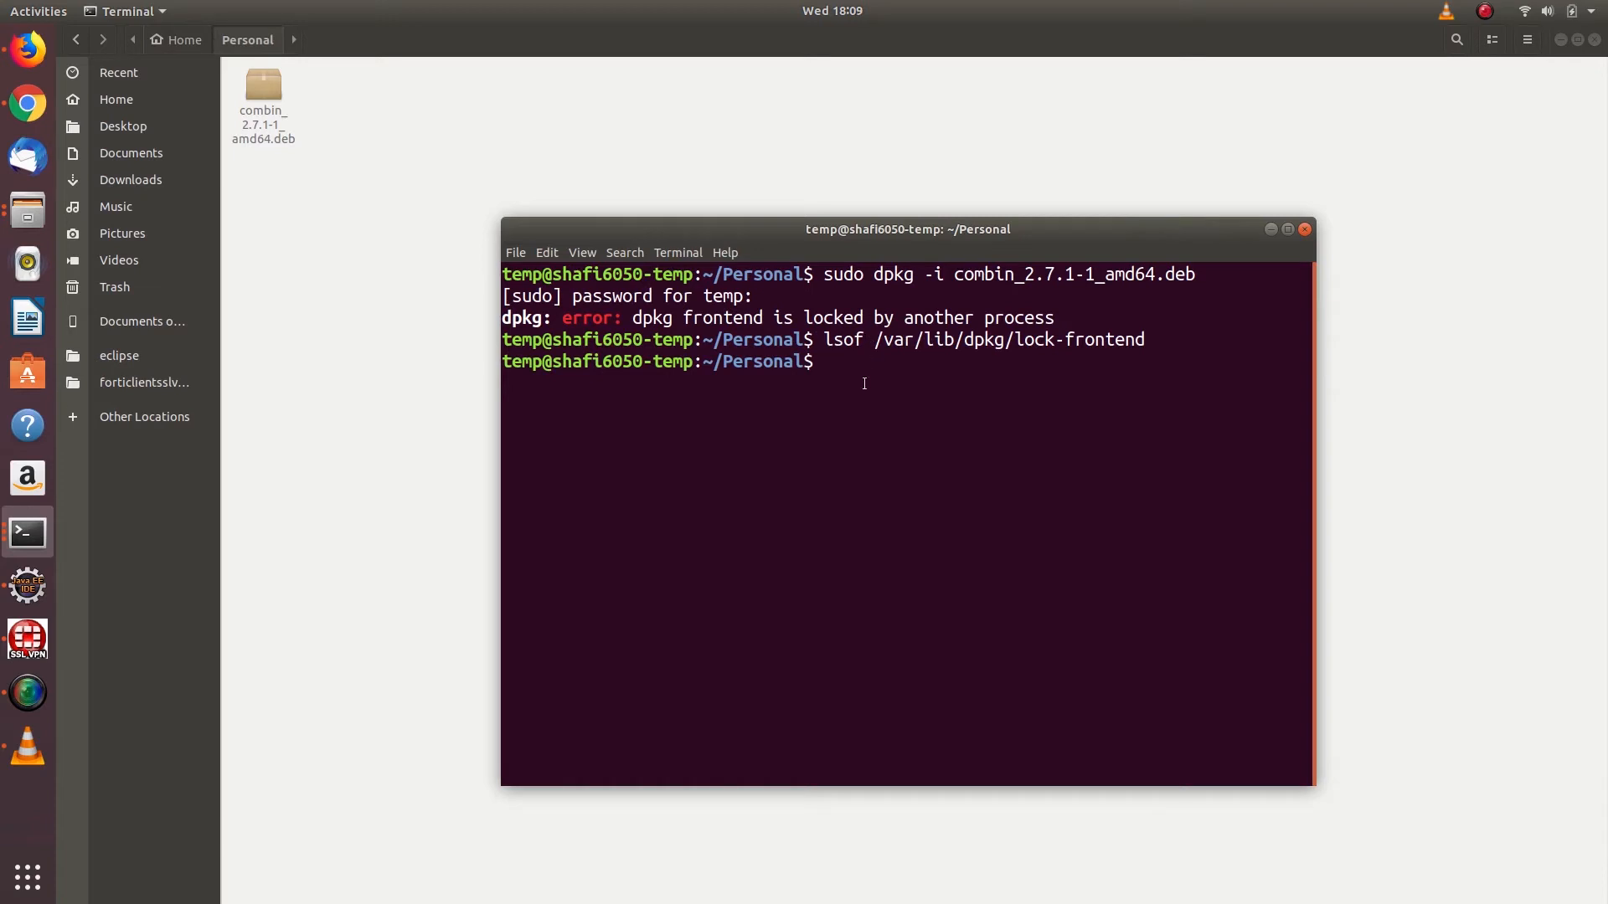
Retry sudo dpkg -i on the combin package, then remove /var/lib/dpkg/lock-frontend with sudo rm.
{"action": "type", "text": "sudo dpkg -i combin_2.7.1-1_amd64.deb"}
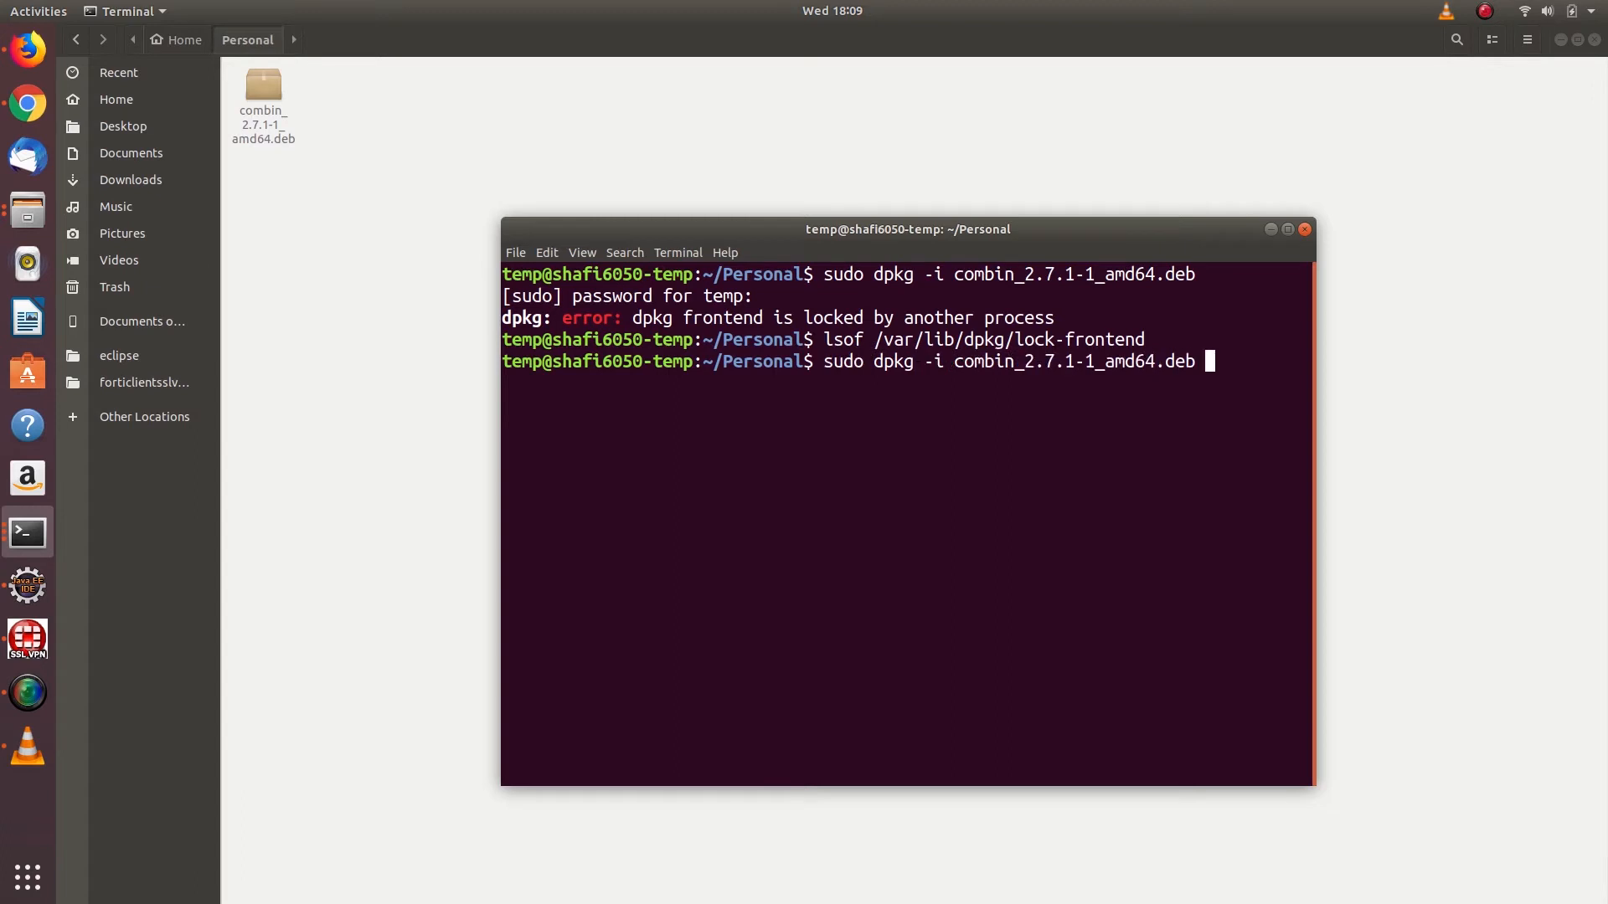
{"action": "key", "text": "Return"}
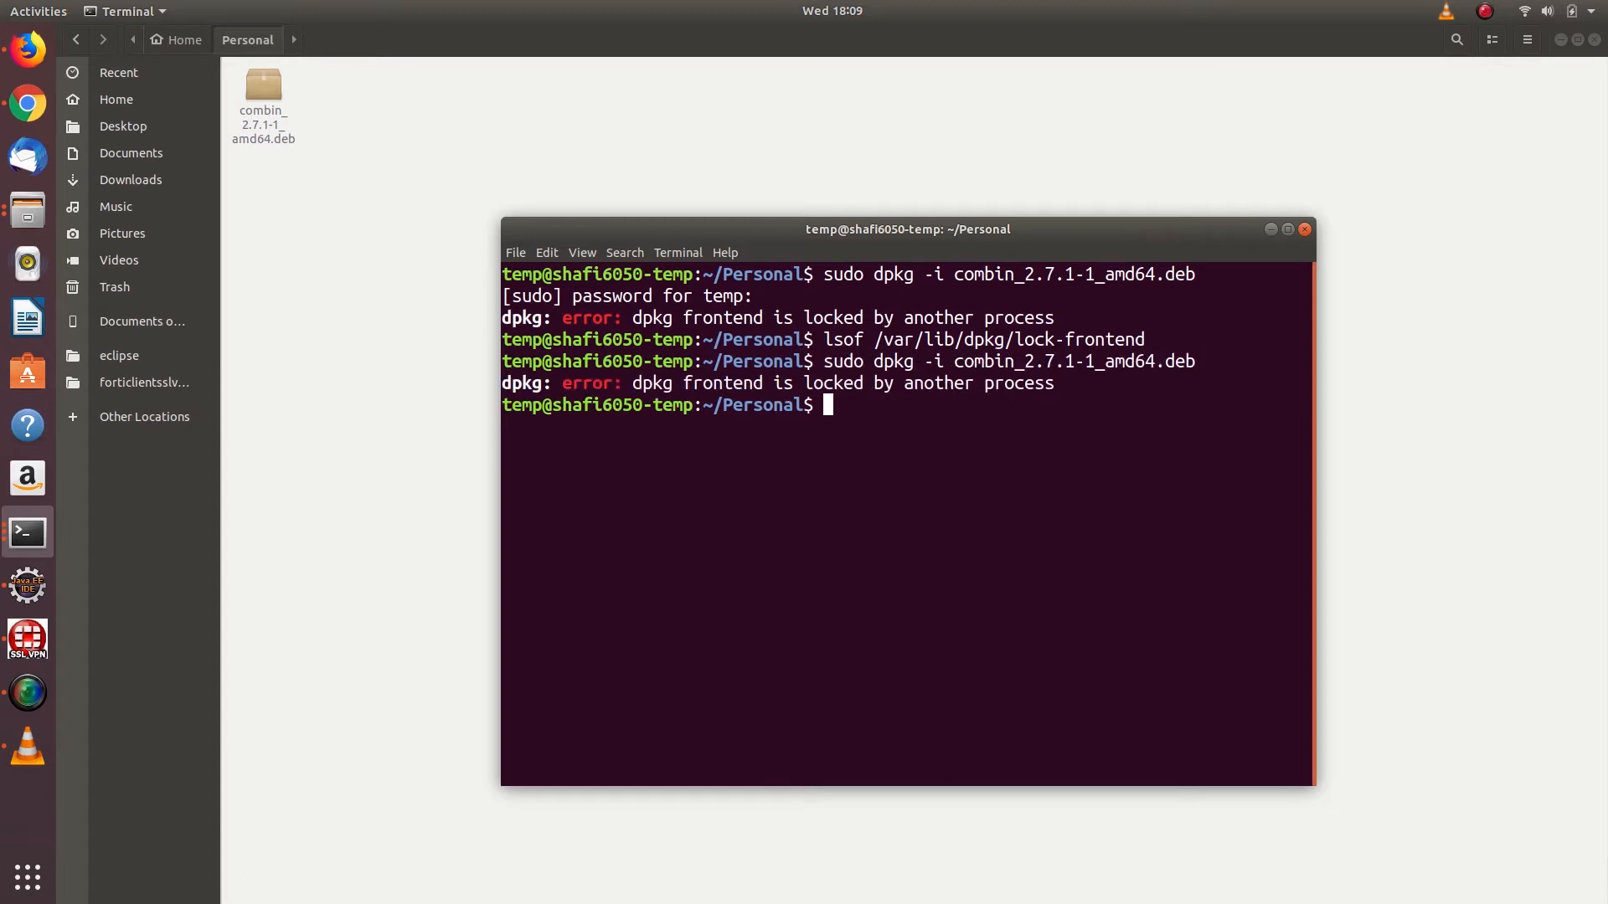
{"action": "type", "text": "sudo rm /var/lib/dpkg/lock-frontend"}
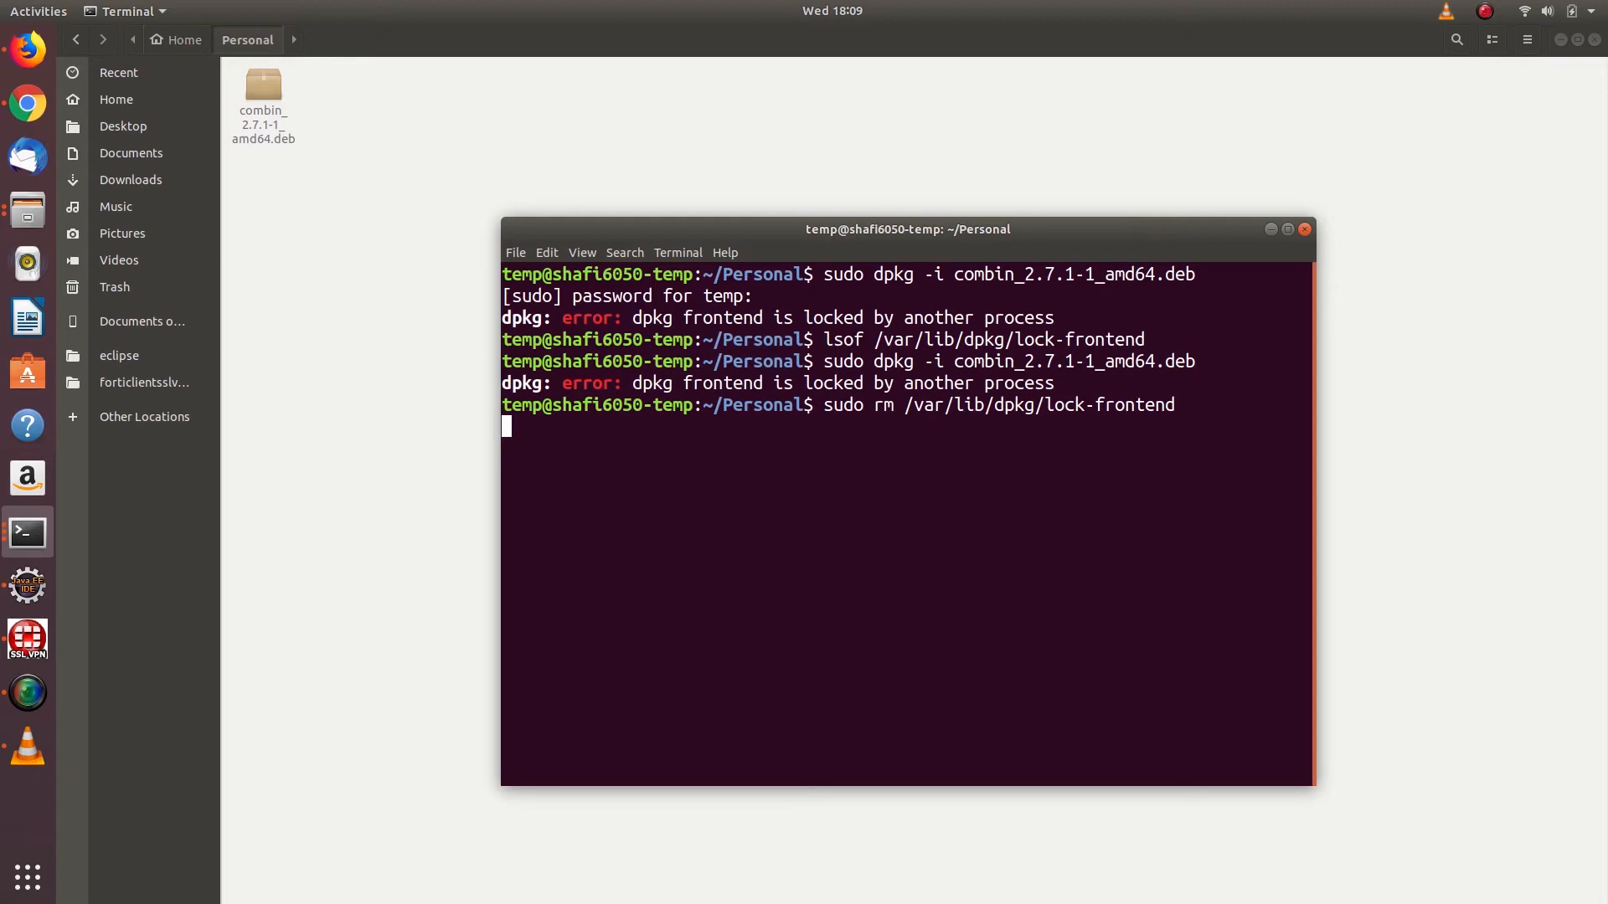
Run sudo dpkg --configure -a to finish configuring pending packages.
{"action": "type", "text": "sudo"}
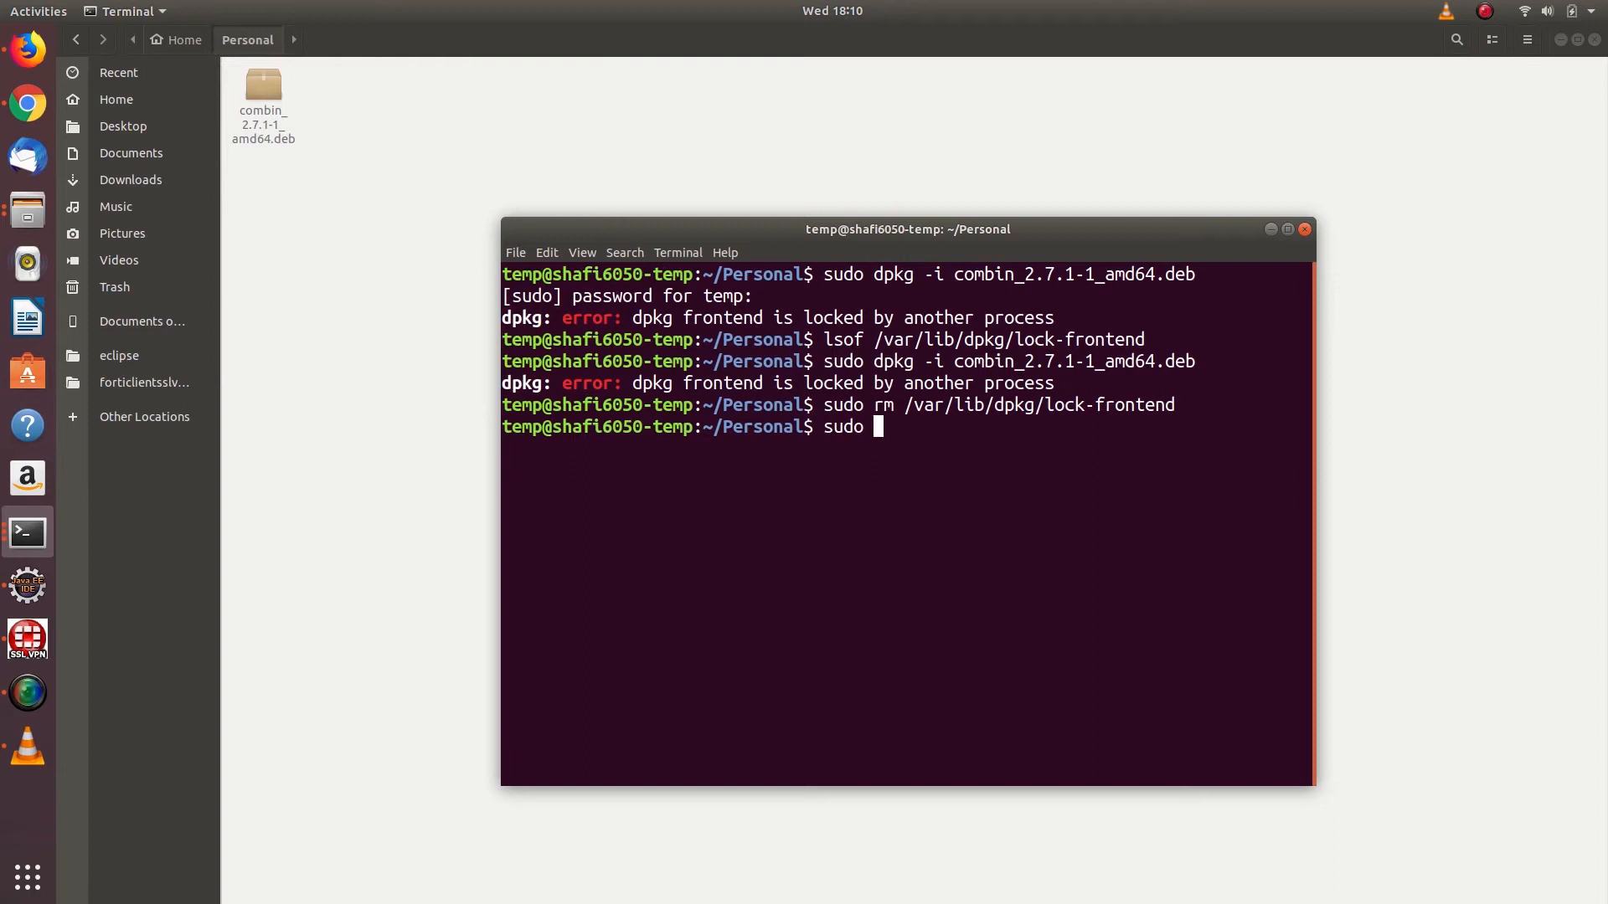
{"action": "type", "text": "dpkg --c"}
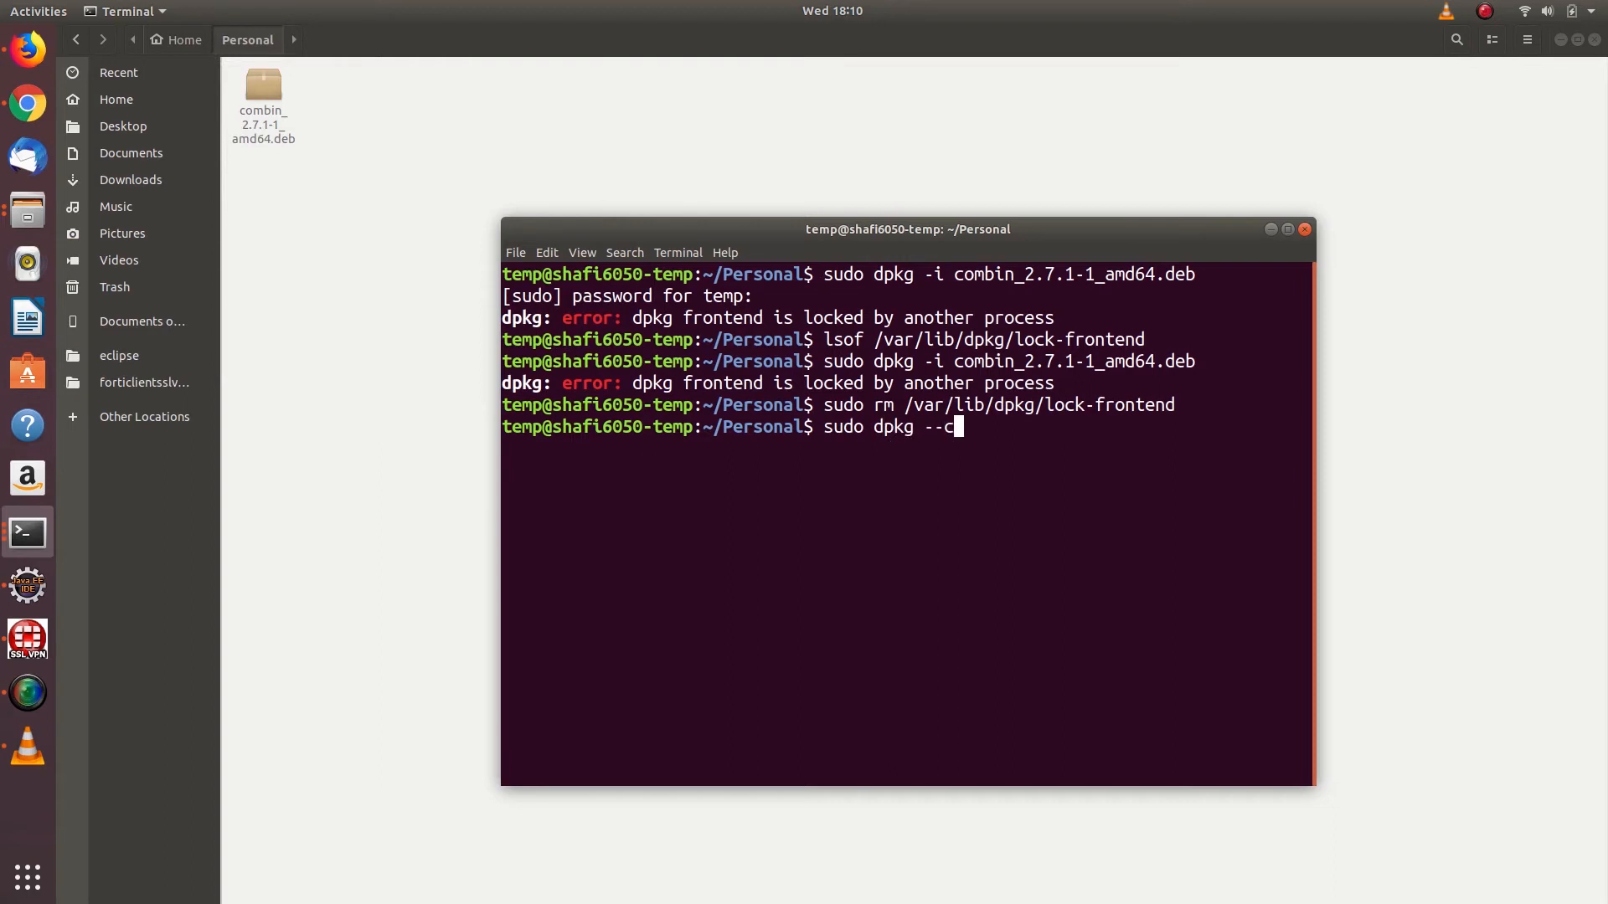
{"action": "type", "text": "onfigure"}
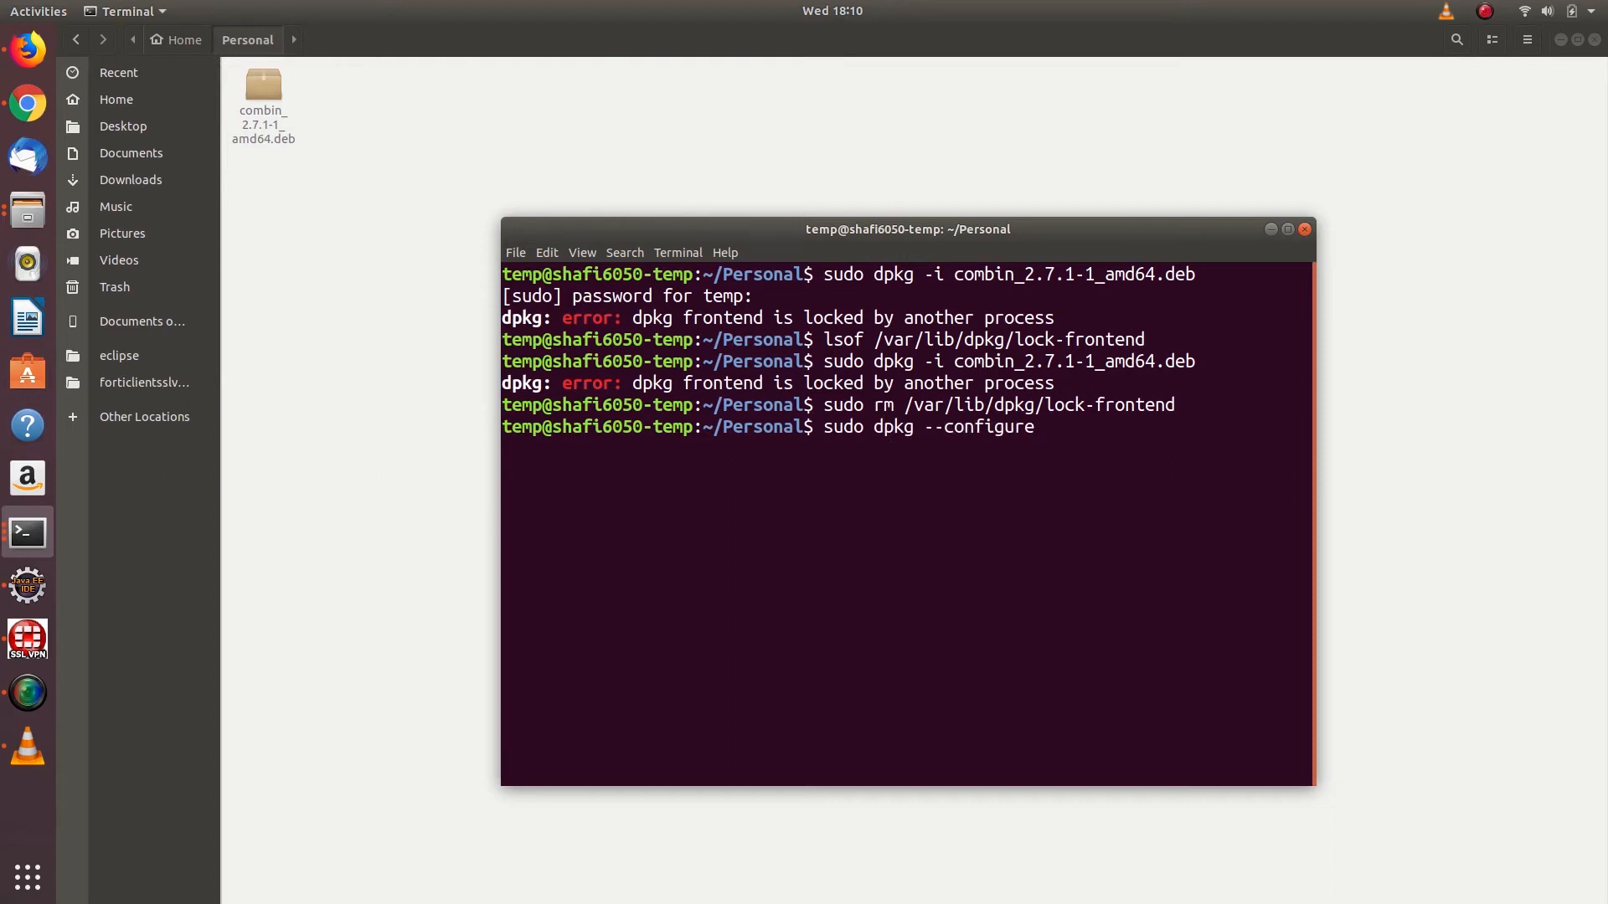
{"action": "type", "text": "-a"}
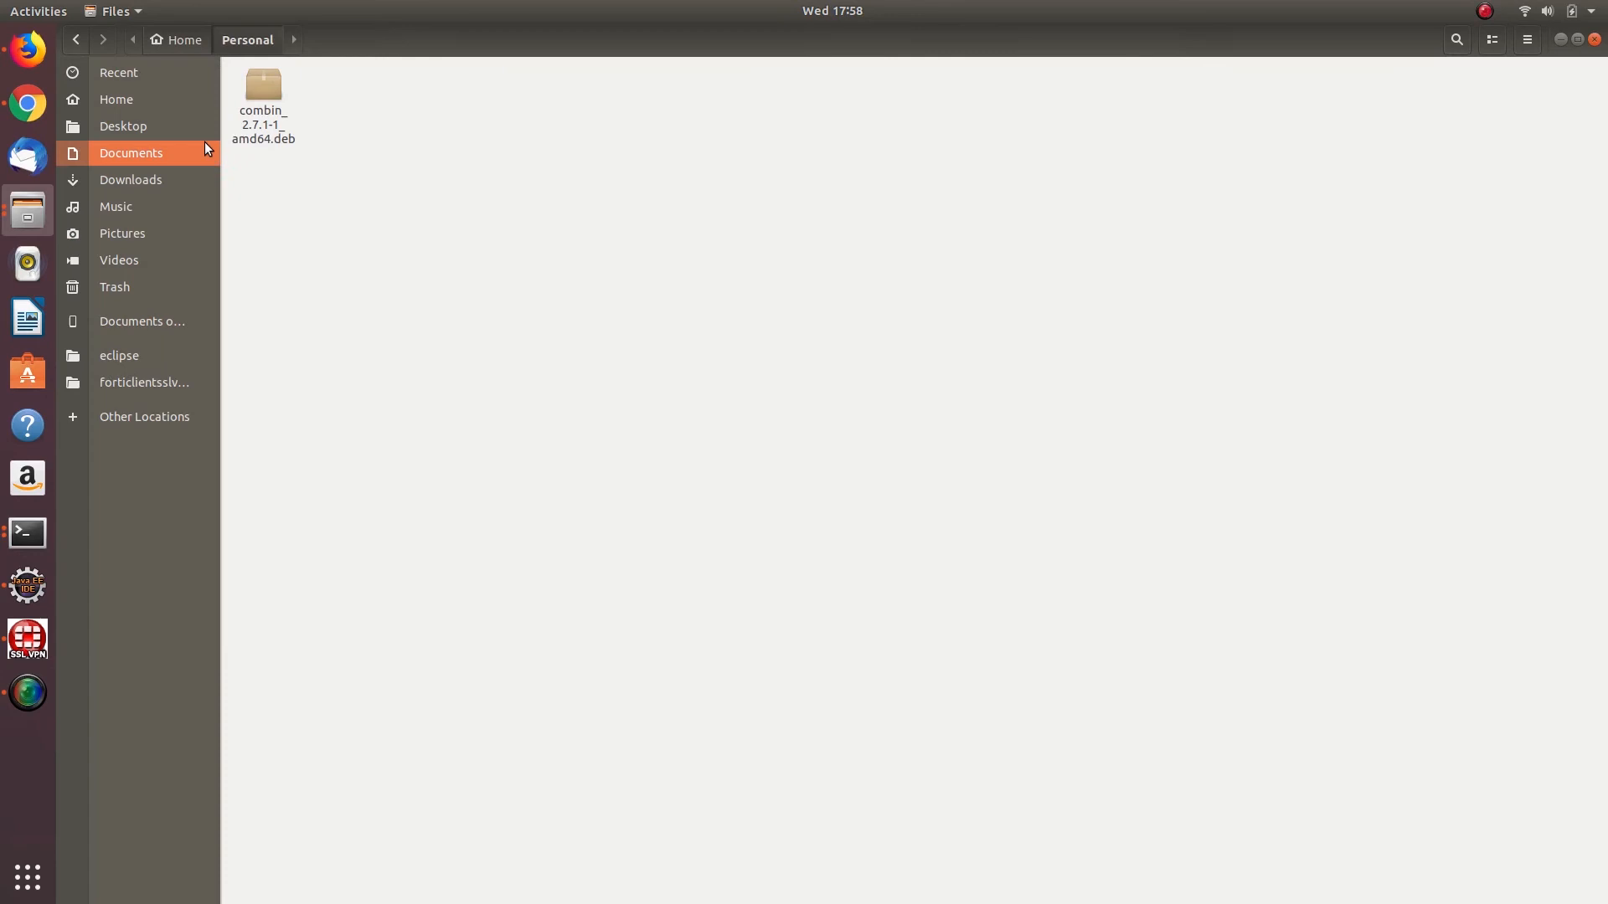
Open a fresh terminal in the Personal folder from Files.
{"action": "left_click", "coordinate": [263, 92]}
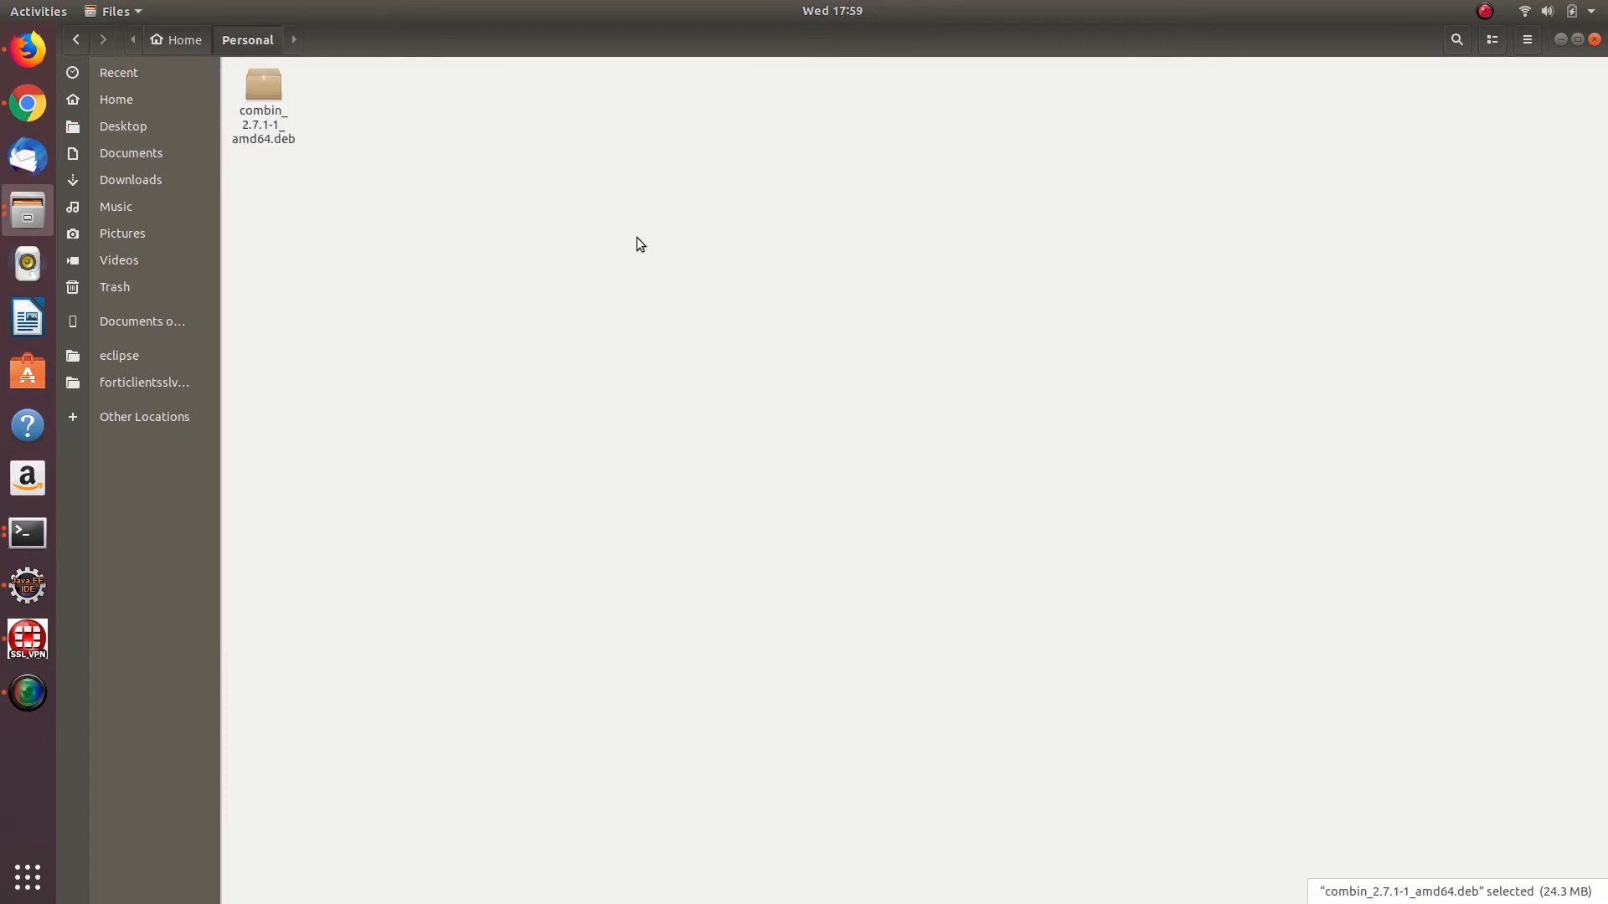
{"action": "left_click", "coordinate": [25, 531]}
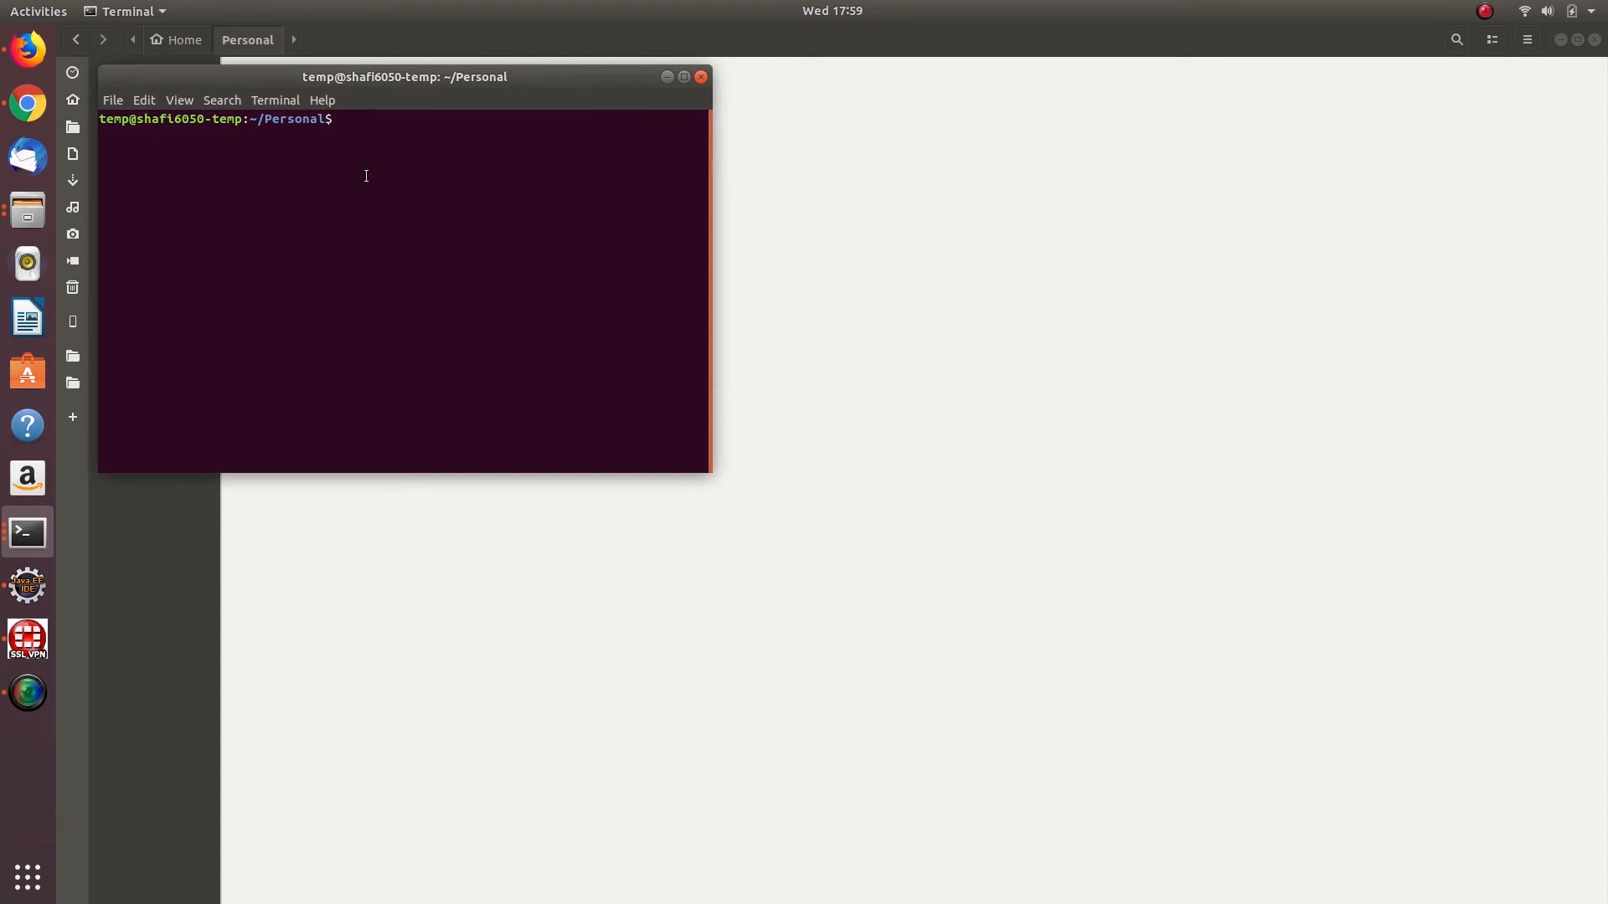
Run sudo dpkg -i combin_2.7.1-1_amd64.deb, installing combin 2.7.1 with its dependencies.
{"action": "type", "text": "sudo"}
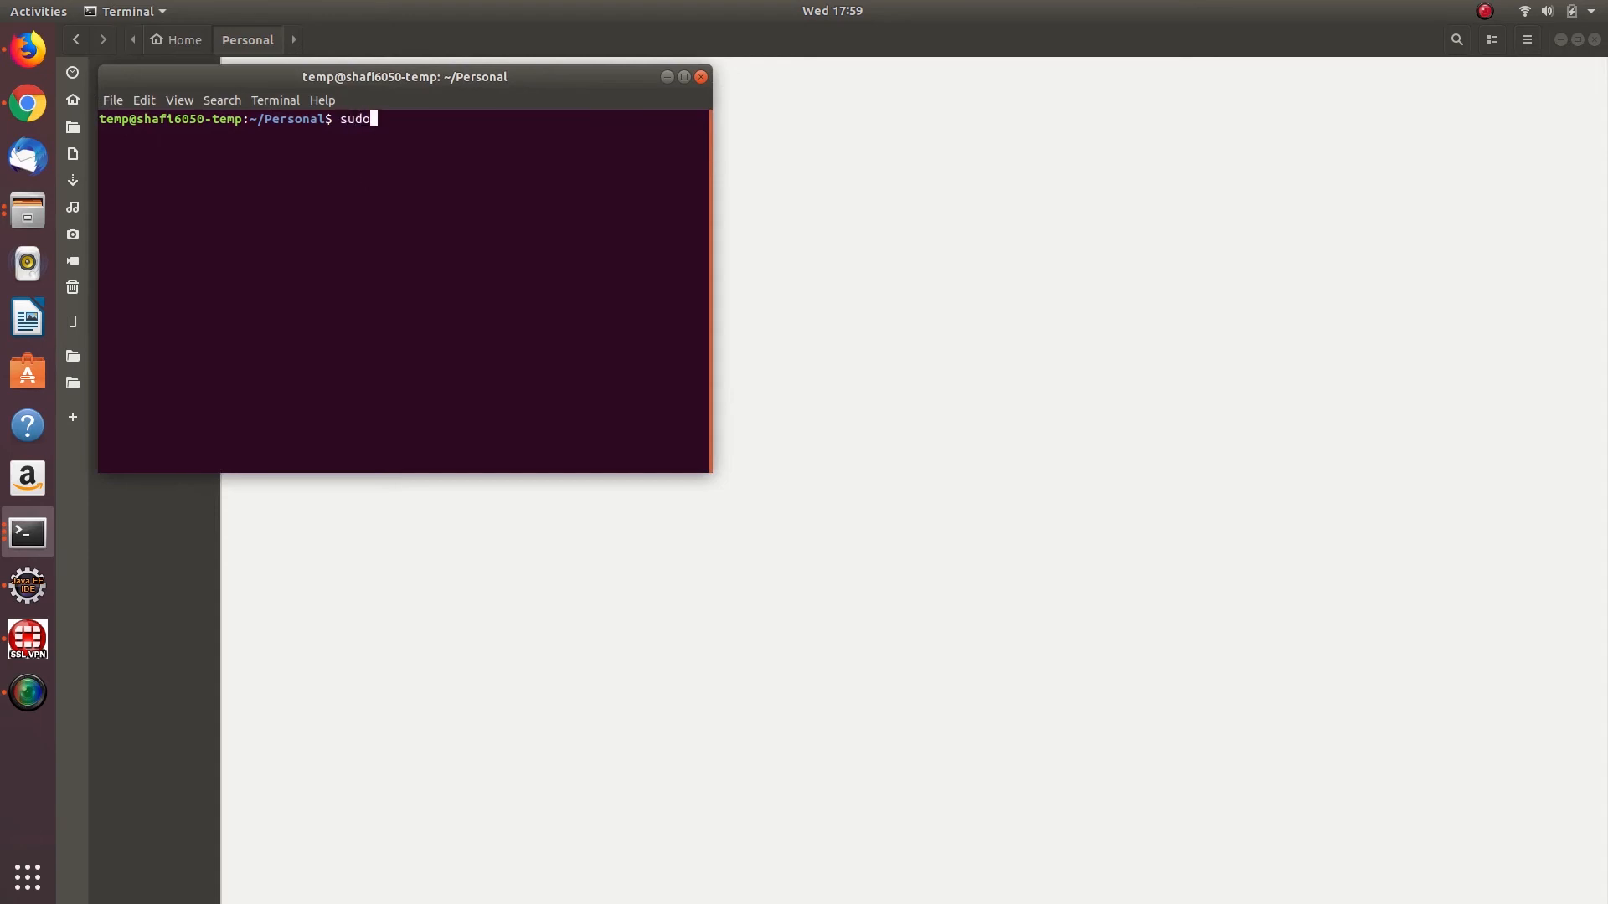
{"action": "type", "text": "dpkg"}
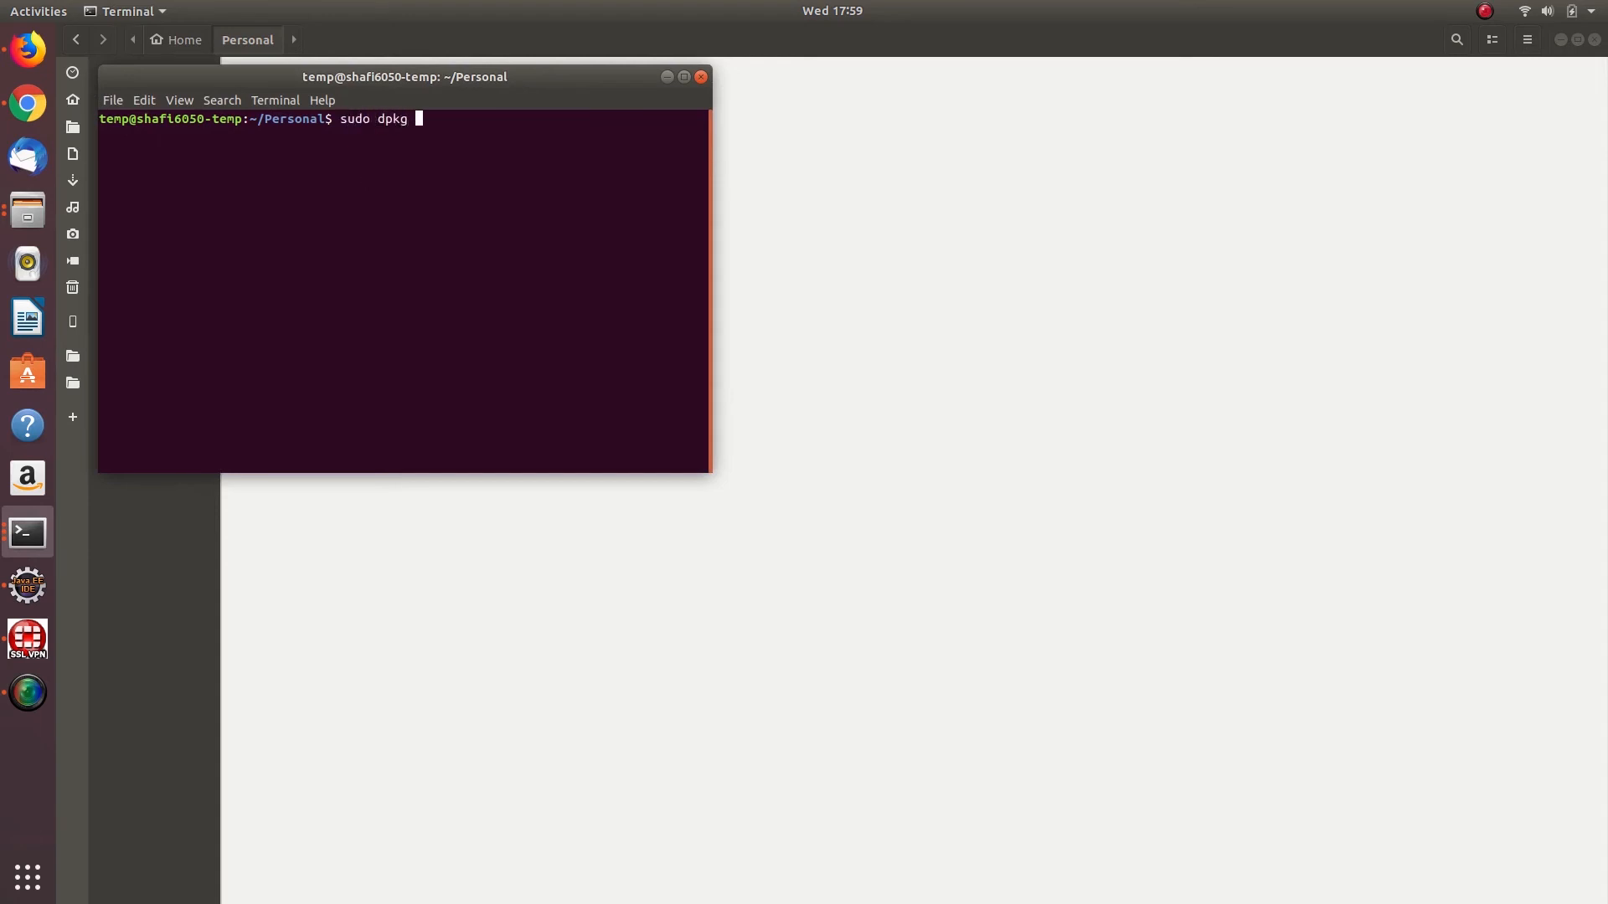
{"action": "type", "text": "-i"}
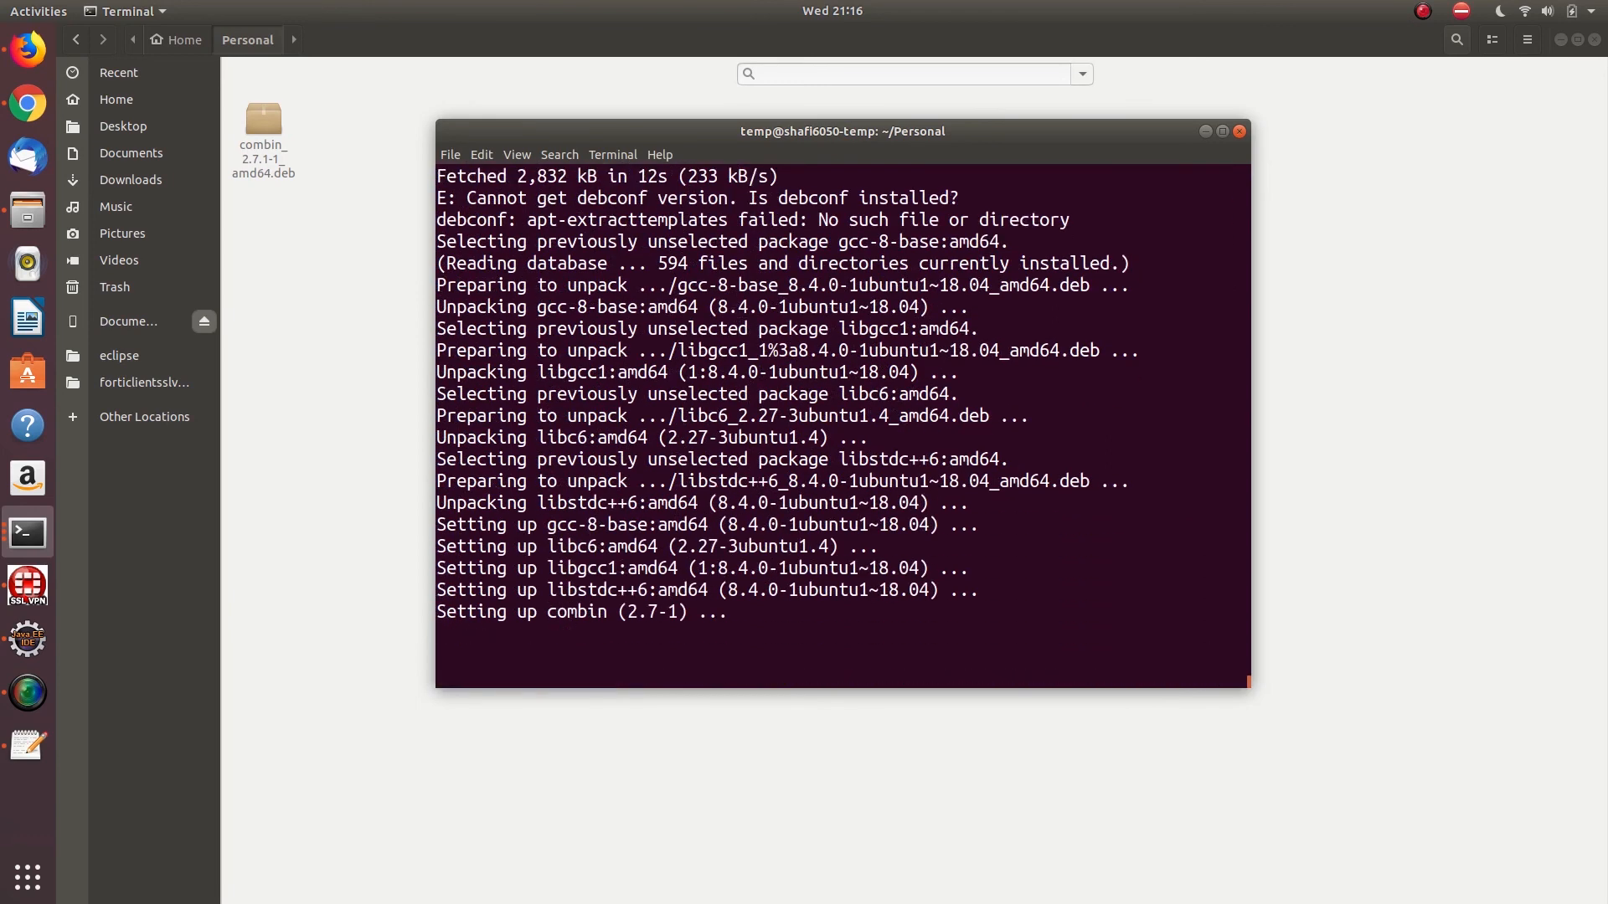
{"action": "key", "text": "Return"}
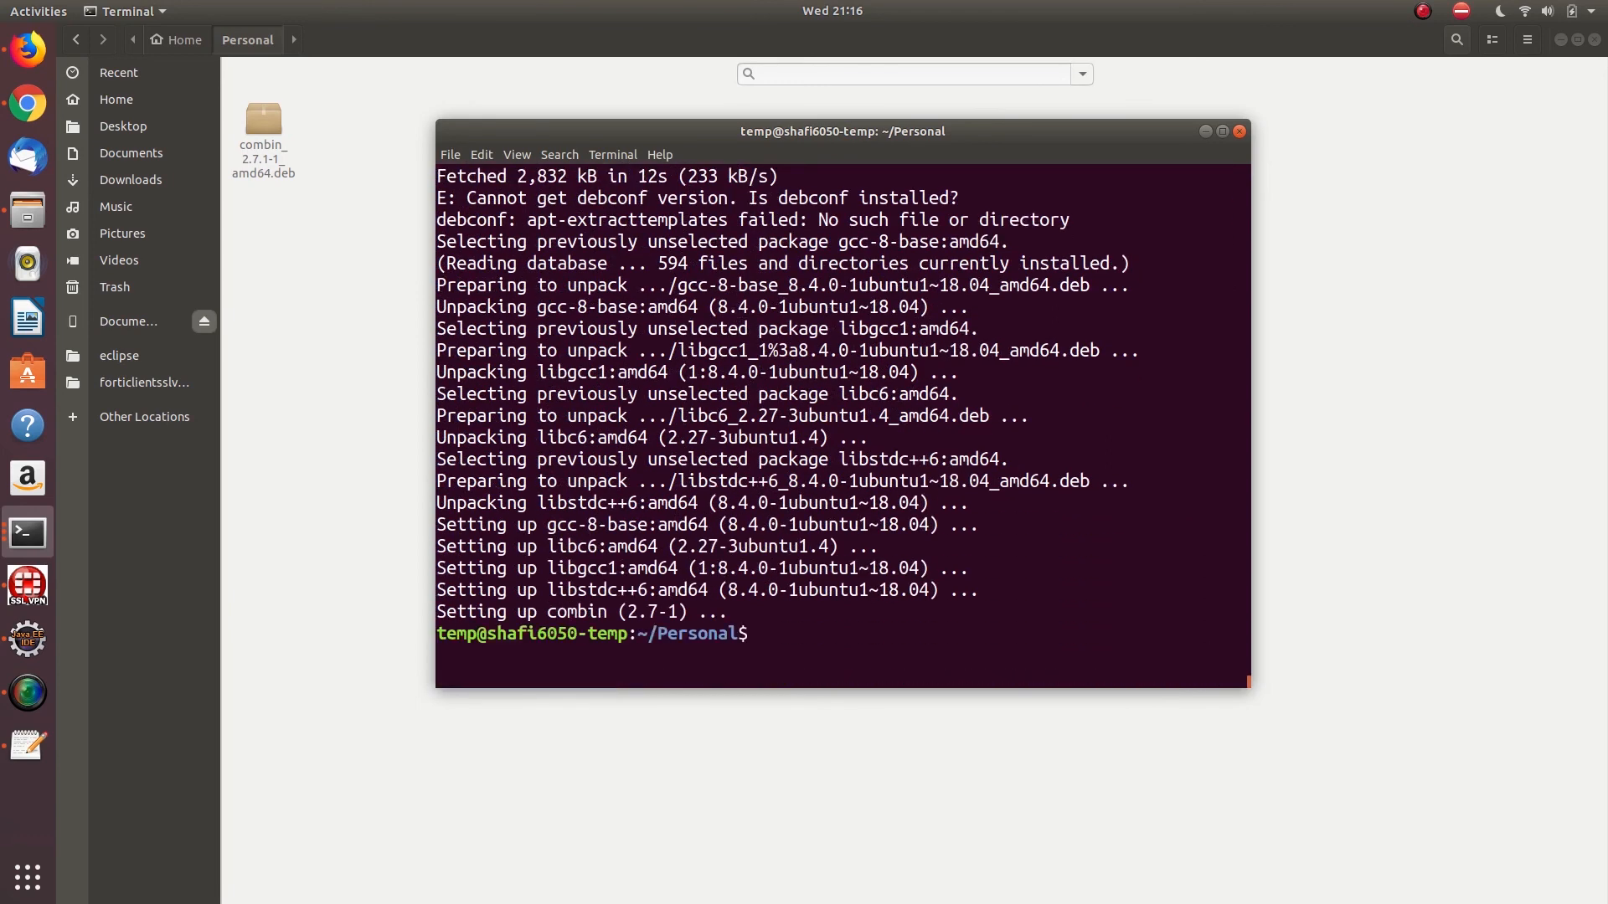